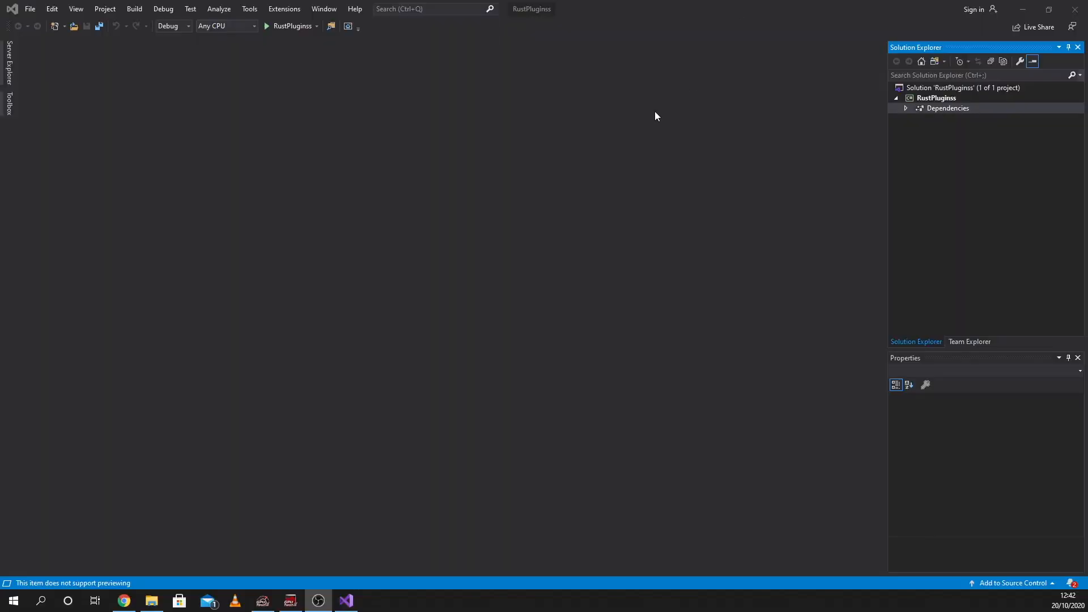
mouse_move(290, 528)
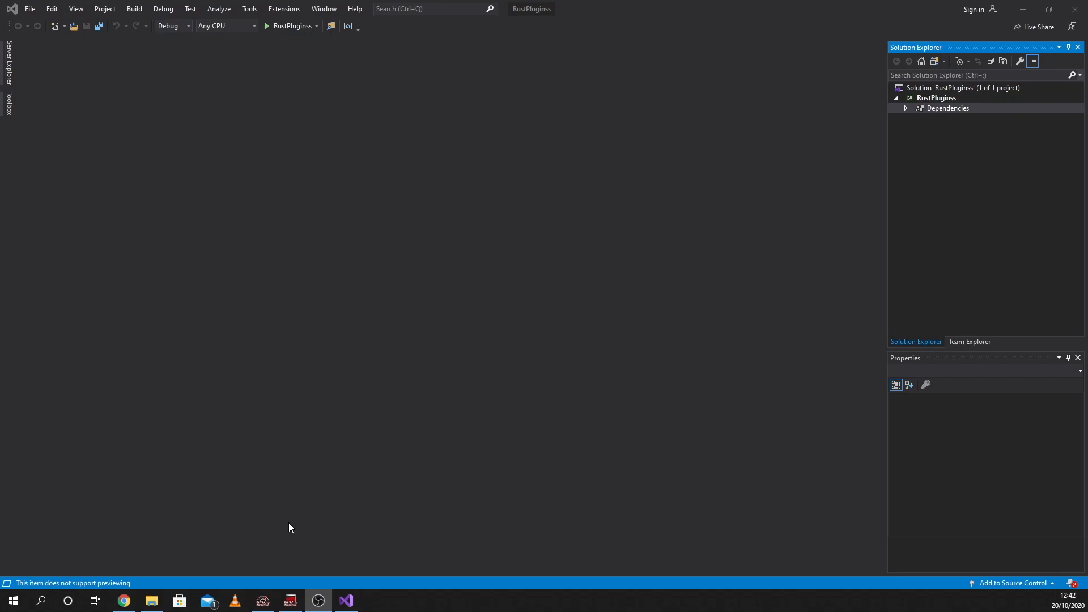
Bring up the web browser and search for github.
right_click(123, 601)
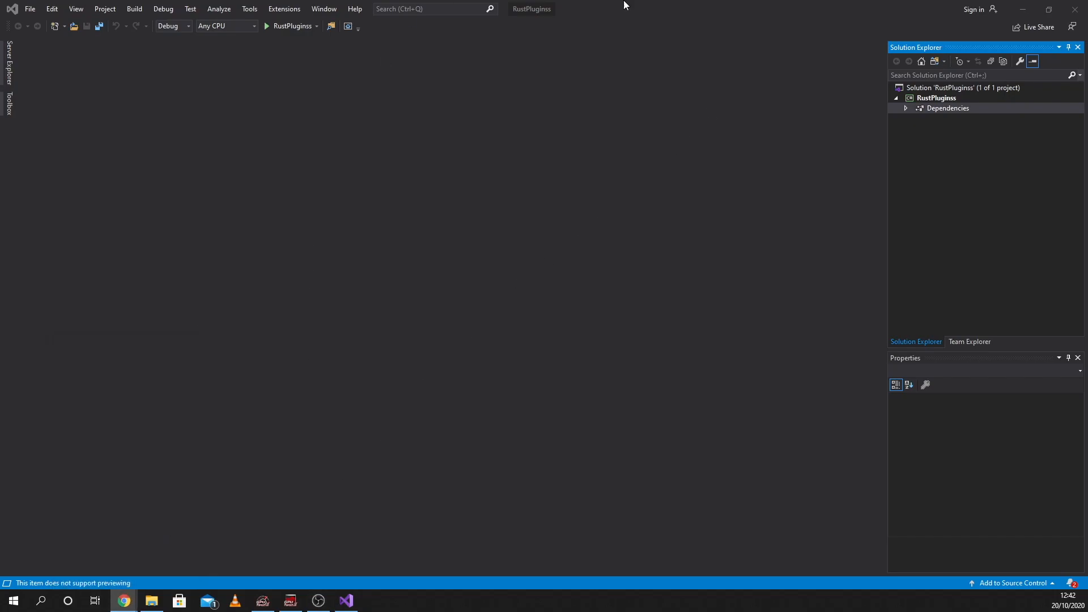
click(123, 601)
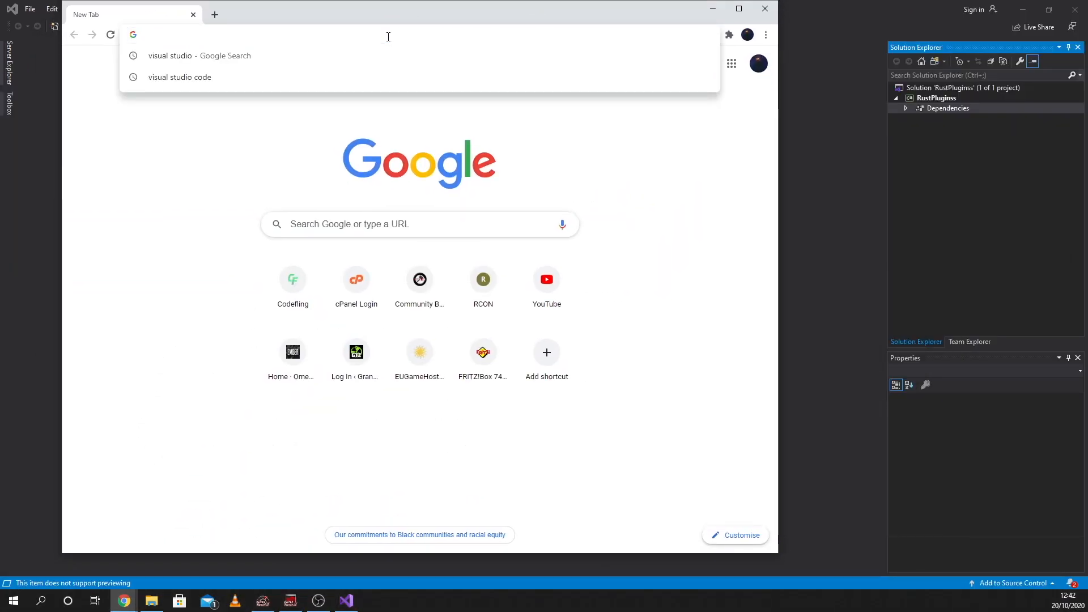
text(github.com/mikehawkecf)
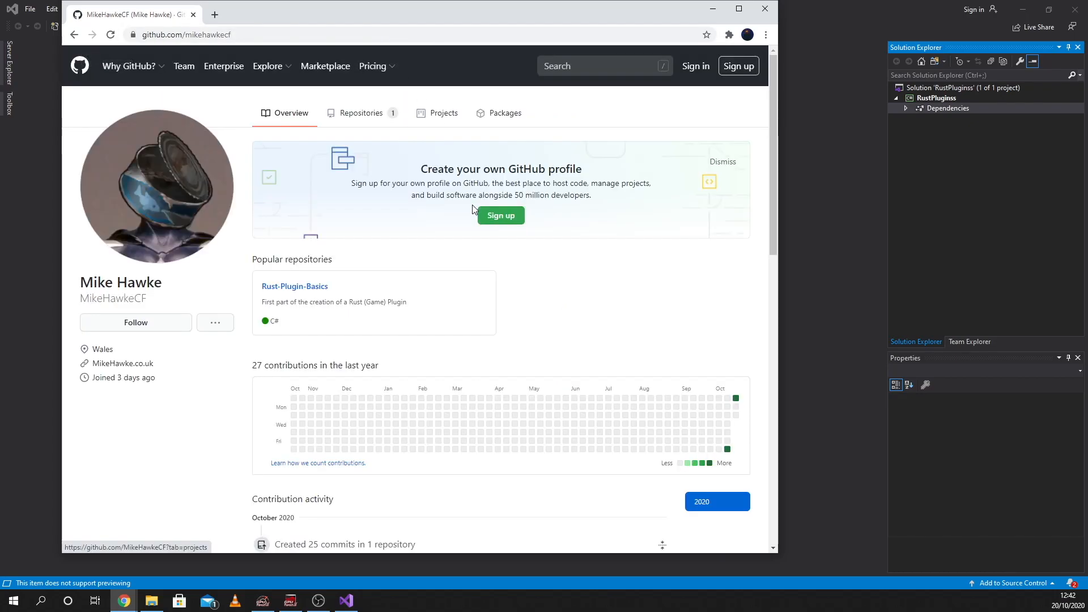
Open Rust-Plugin-Basics and read its README order, highlighting TheCommand and TheHooks.
click(294, 285)
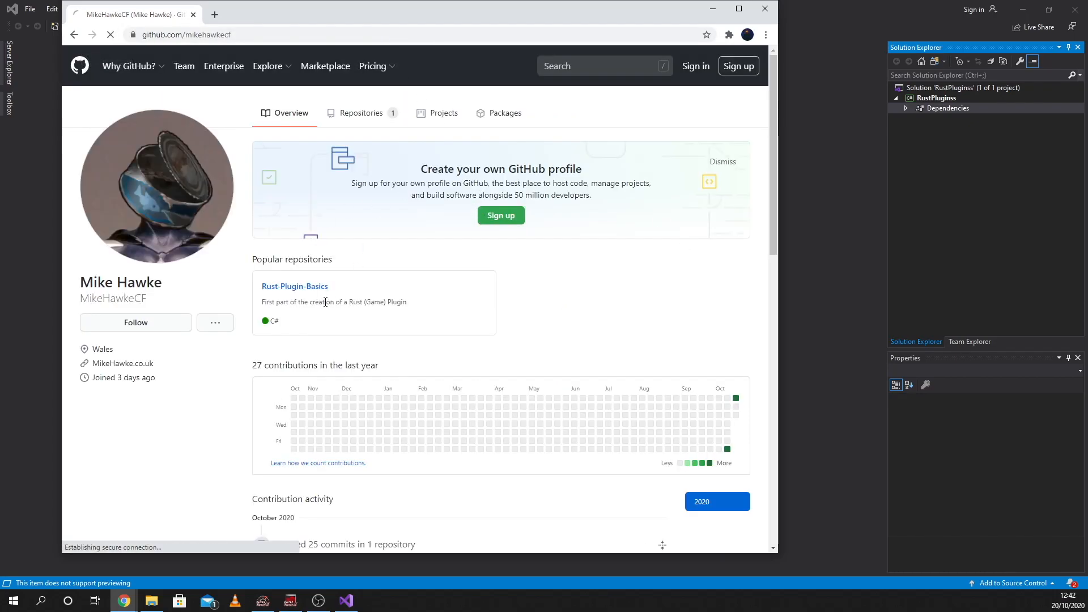
click(294, 286)
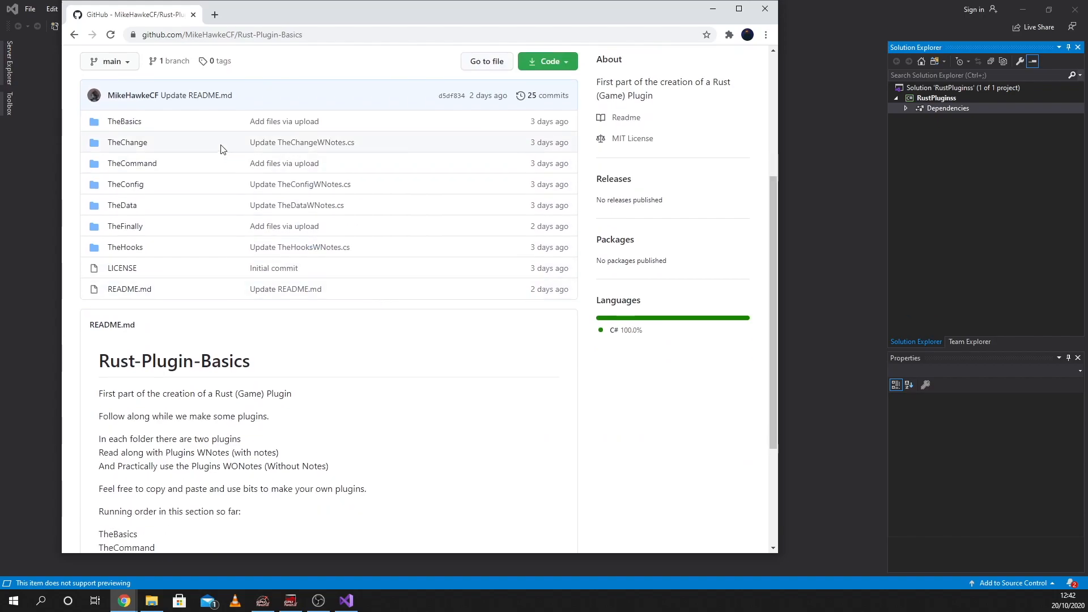
scroll(down, 3)
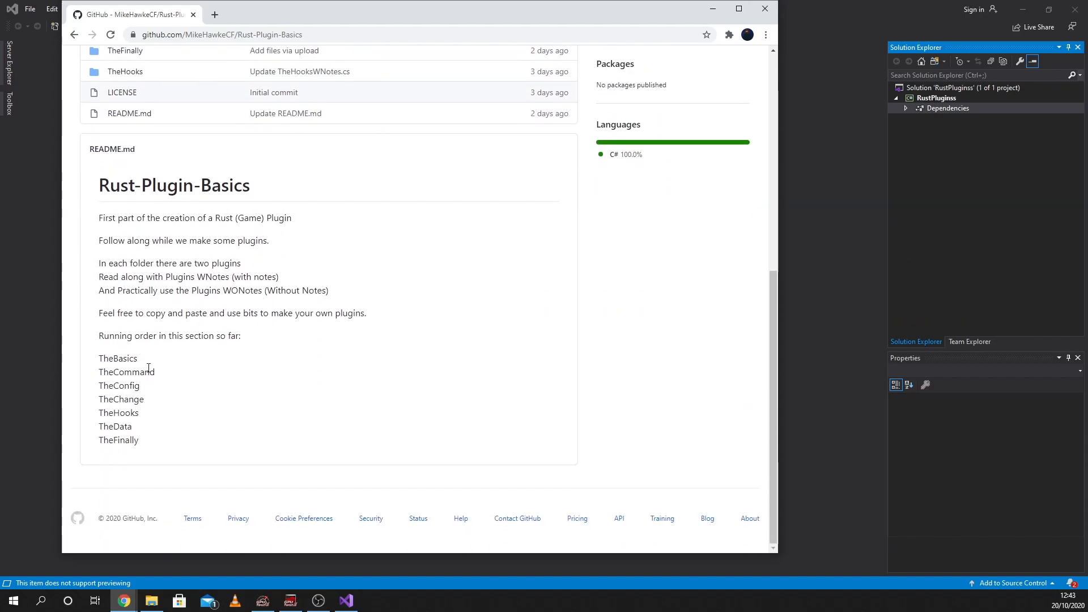
double_click(133, 371)
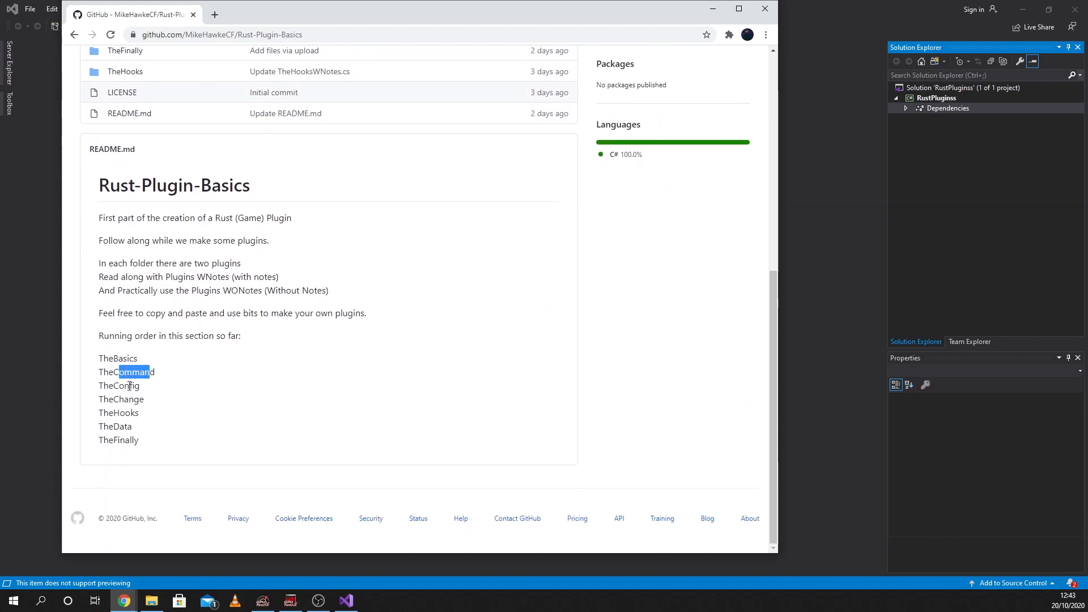
double_click(121, 412)
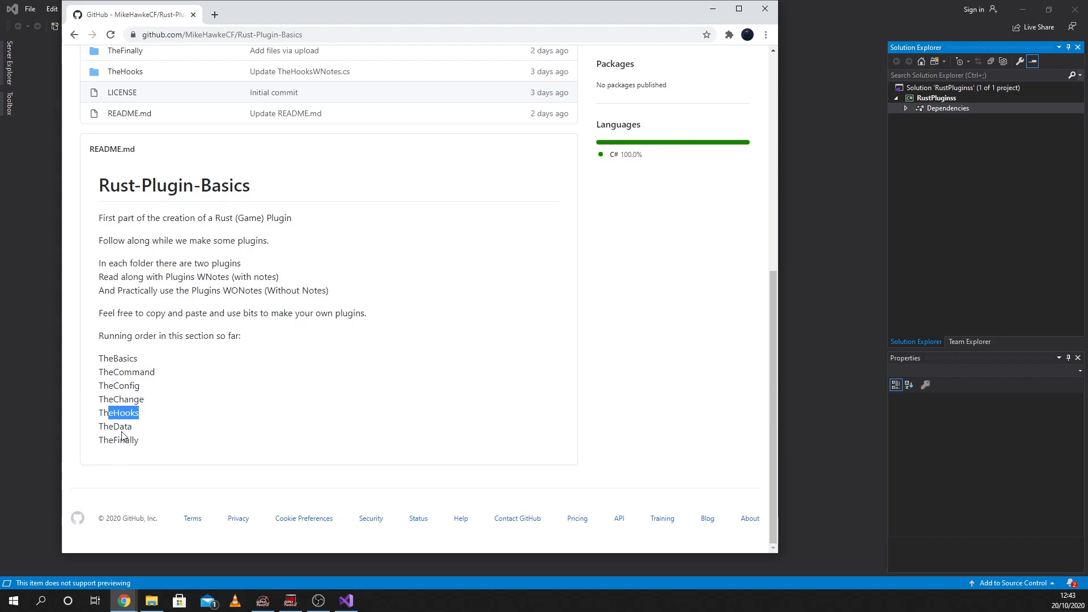
scroll(up, 3)
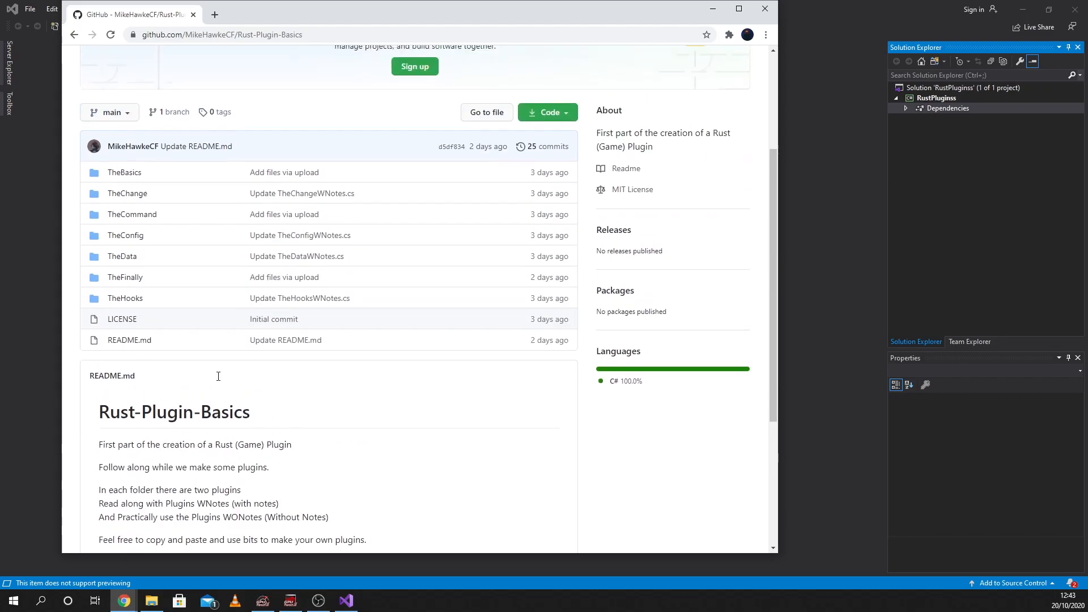
mouse_move(379, 69)
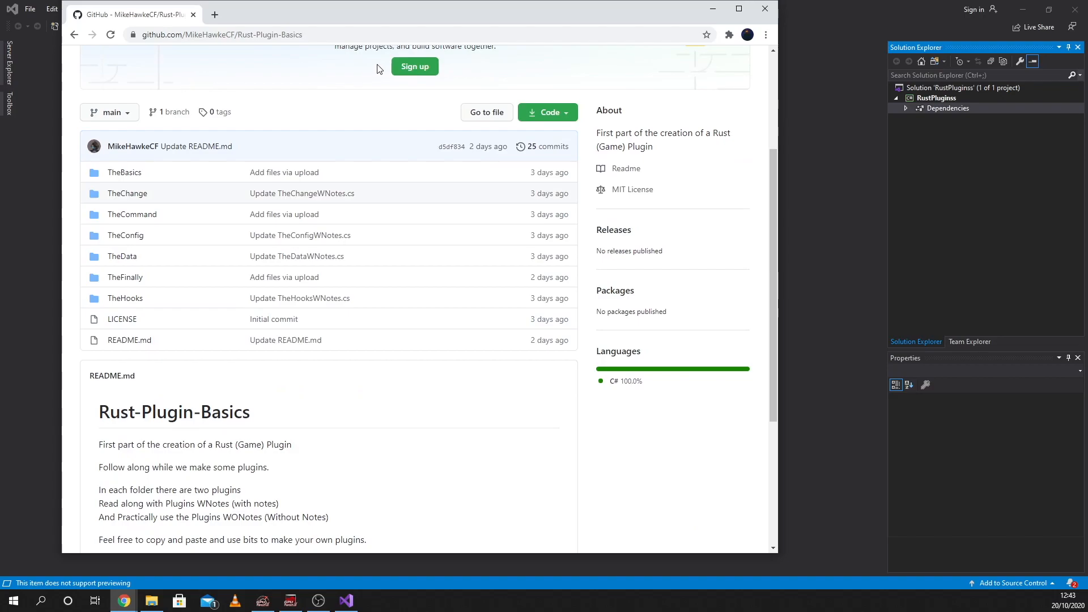
mouse_move(484, 263)
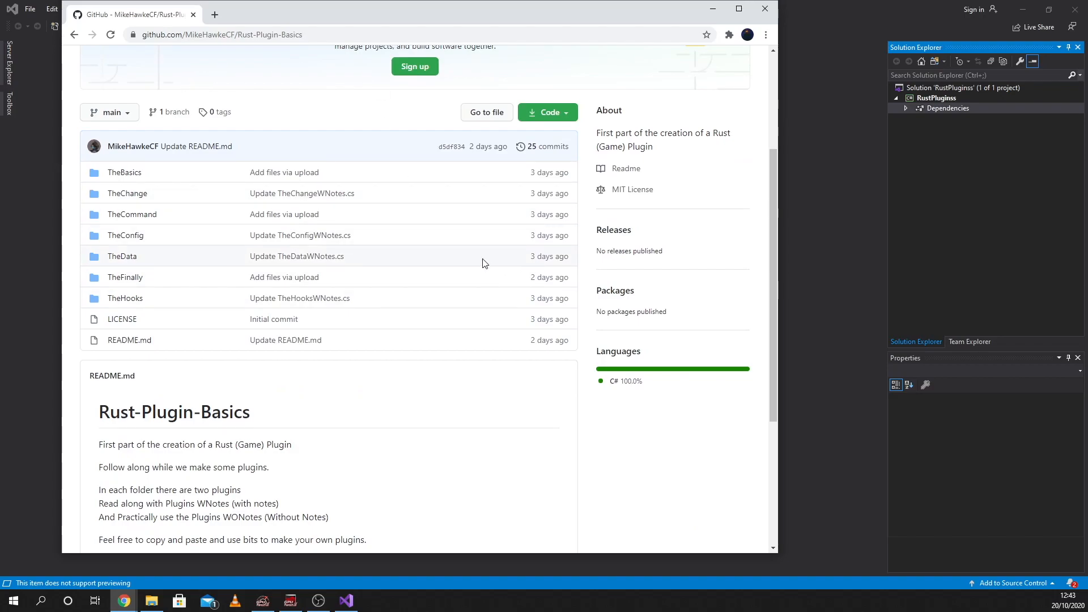
mouse_move(438, 191)
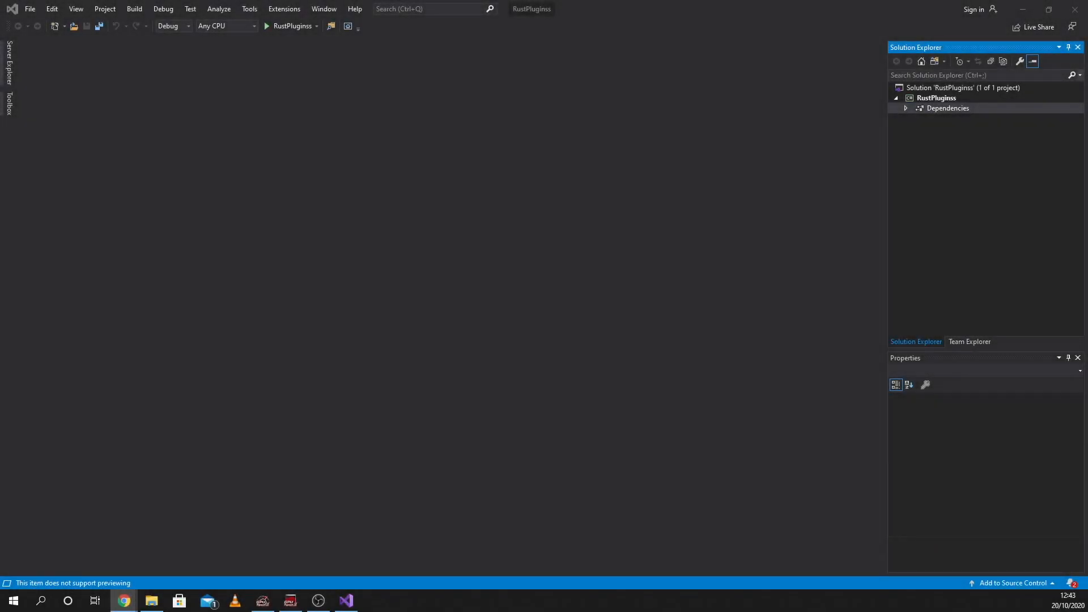
mouse_move(927, 109)
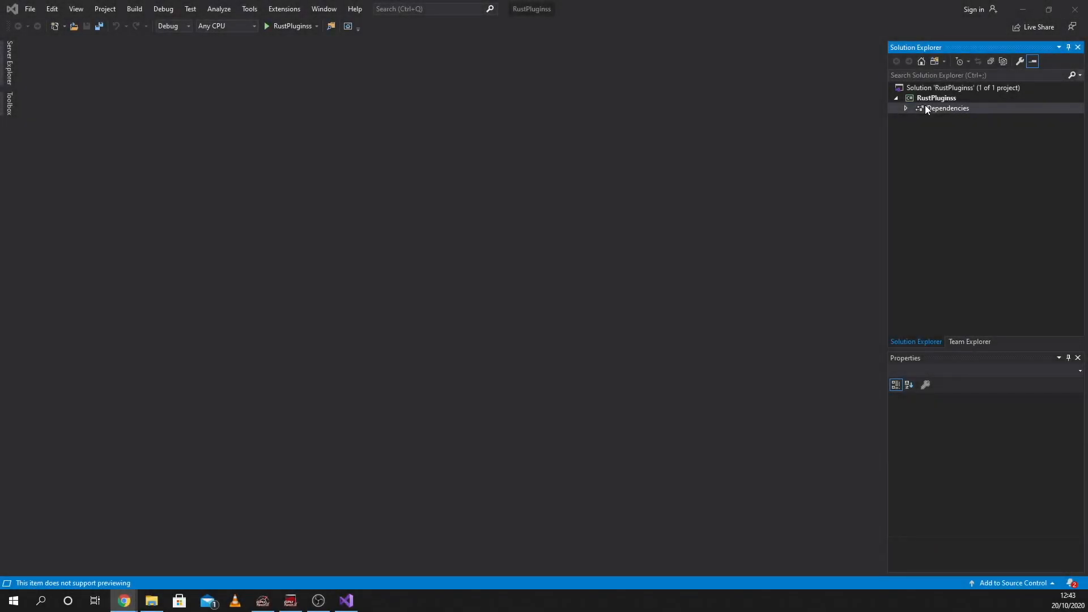
Add an empty Class1.cs class to the RustPluginss project and begin renaming it.
right_click(937, 98)
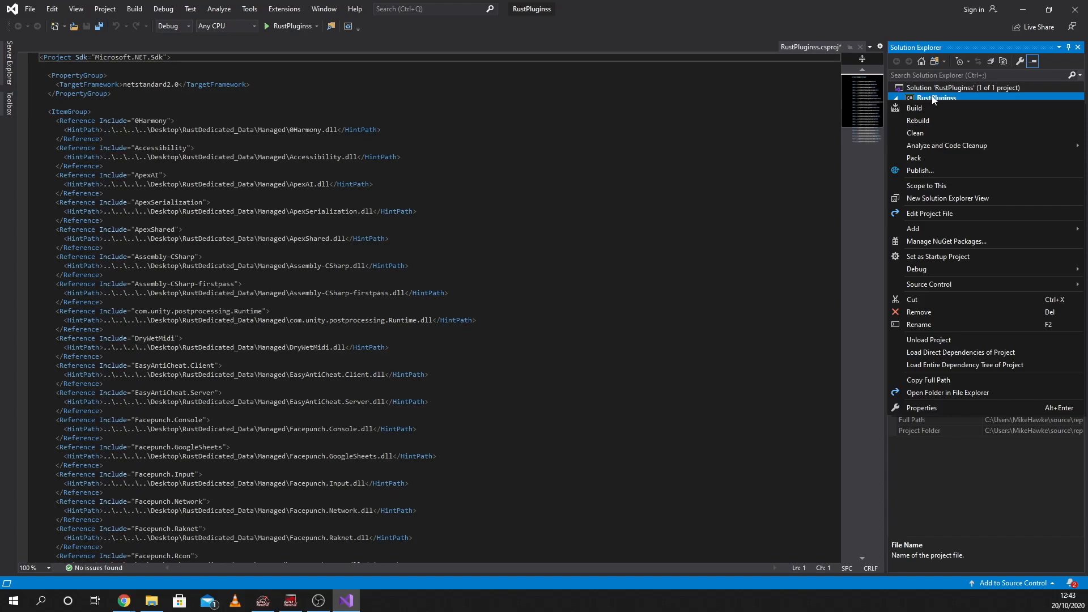
mouse_move(938, 145)
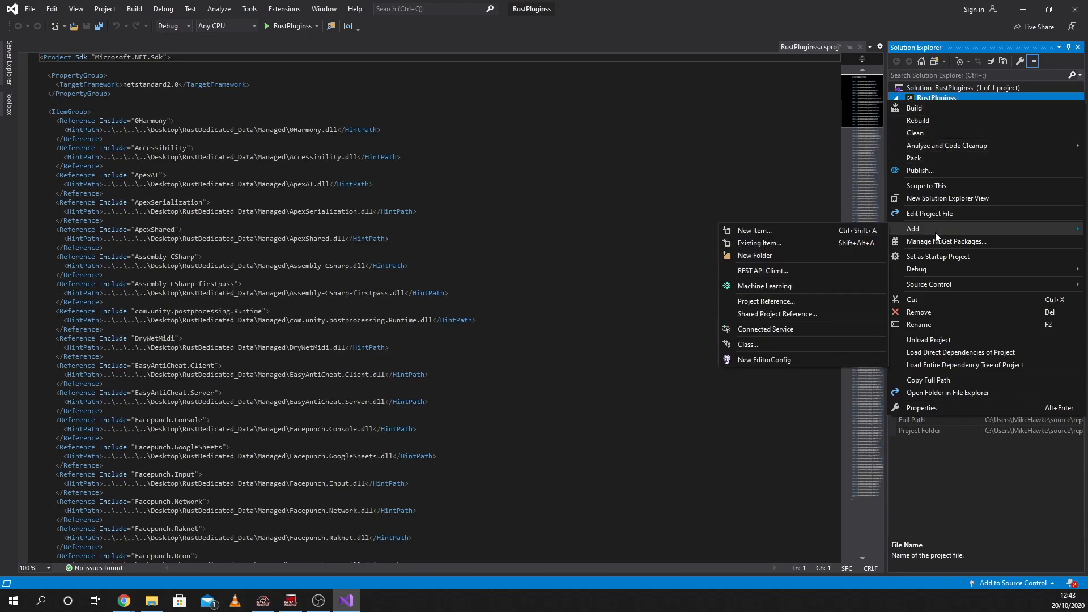
click(921, 408)
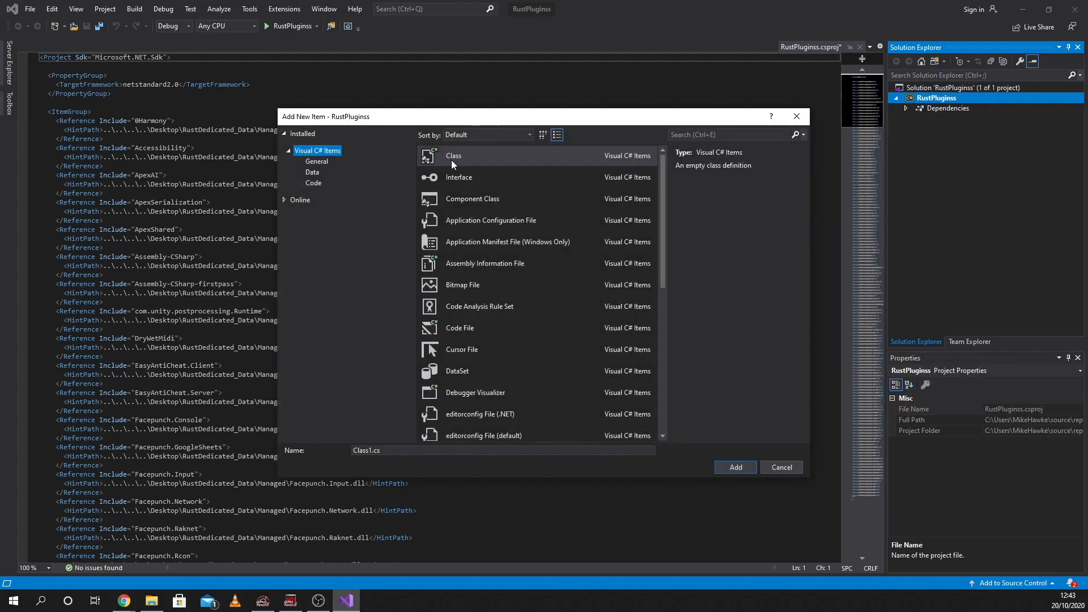
click(454, 155)
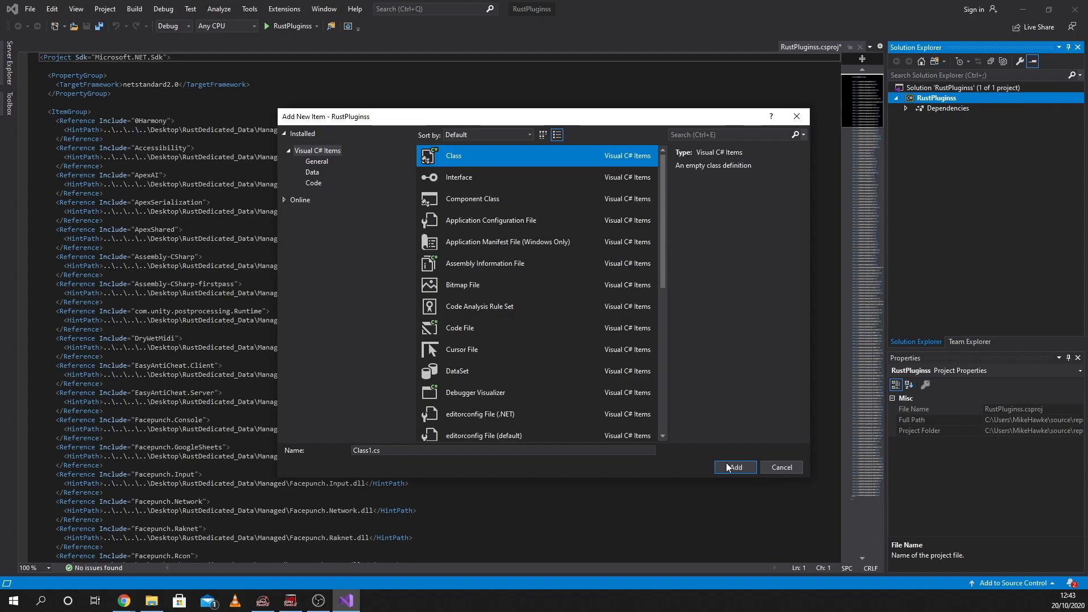
click(735, 467)
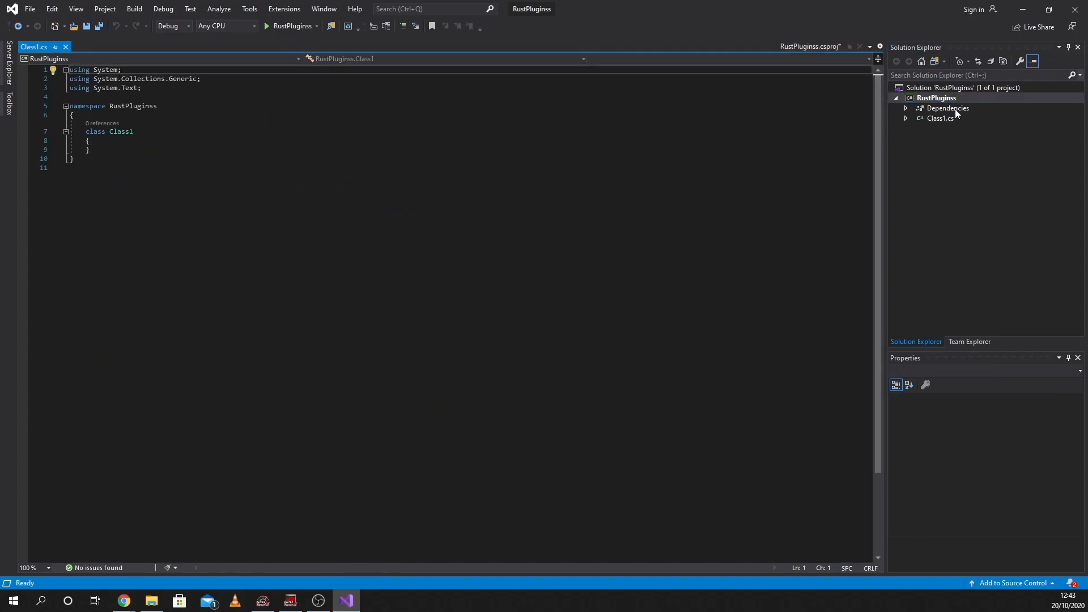
right_click(940, 118)
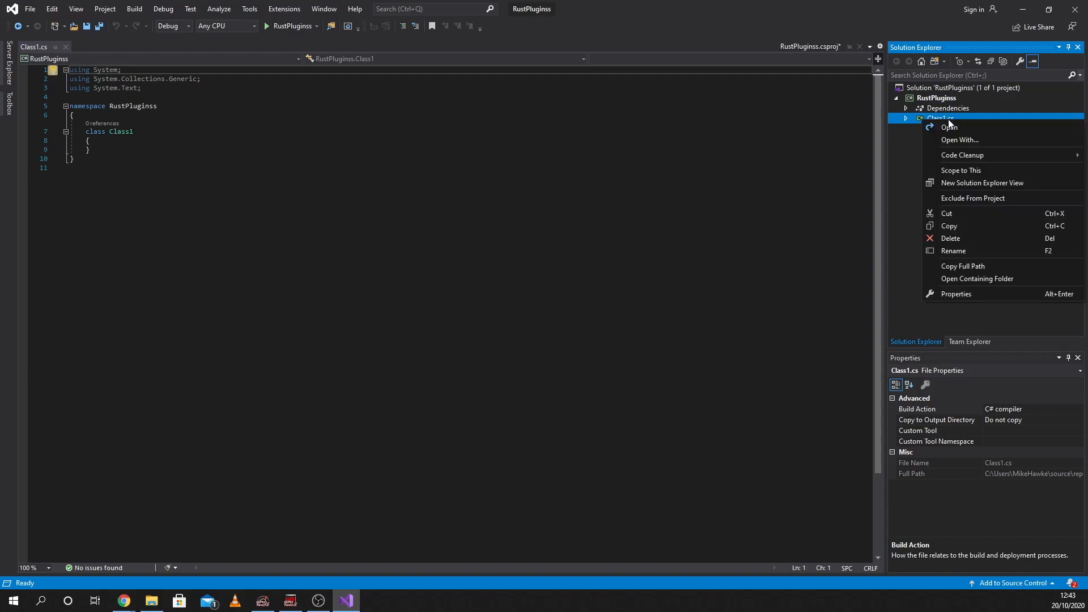
click(953, 251)
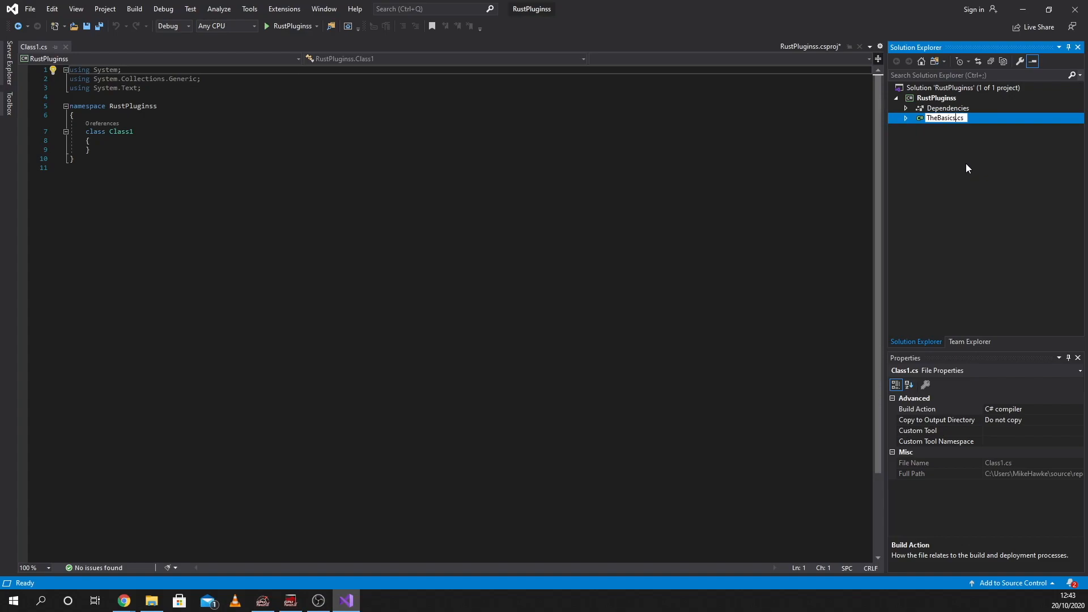
Confirm the TheBasics.cs file name and accept renaming code references.
key(Return)
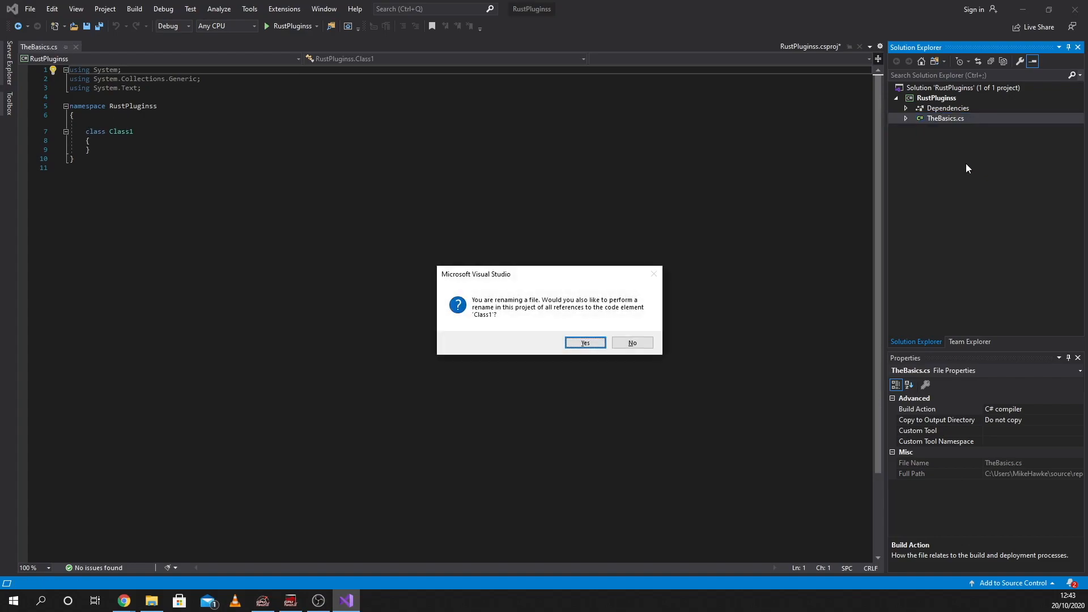
click(631, 342)
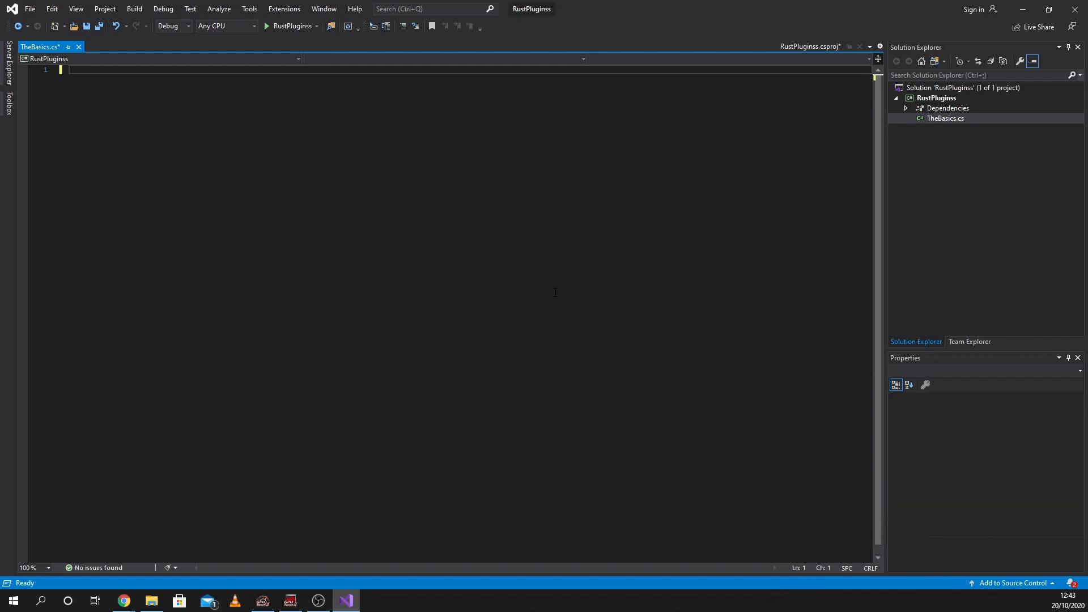
Declare the Oxide.Plugins namespace in TheBasics.cs.
text(namespa)
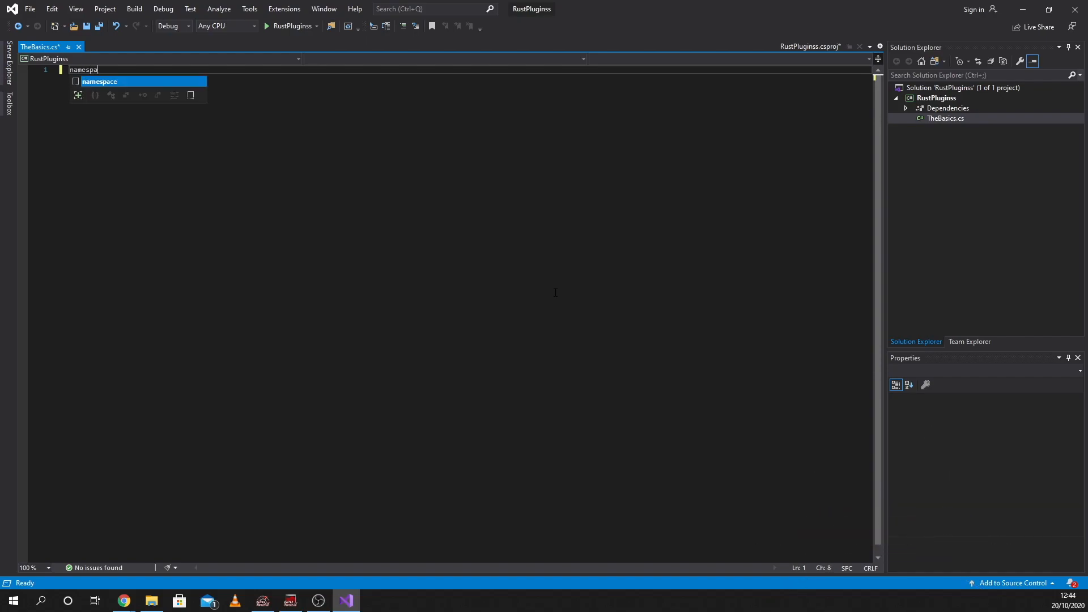
text(ce)
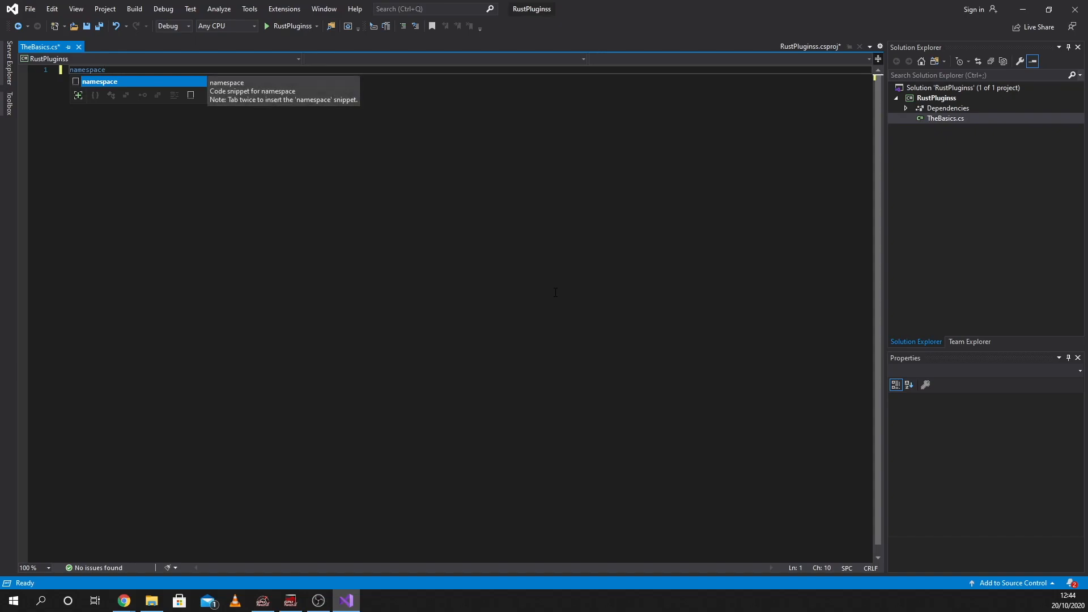
text(Oxid)
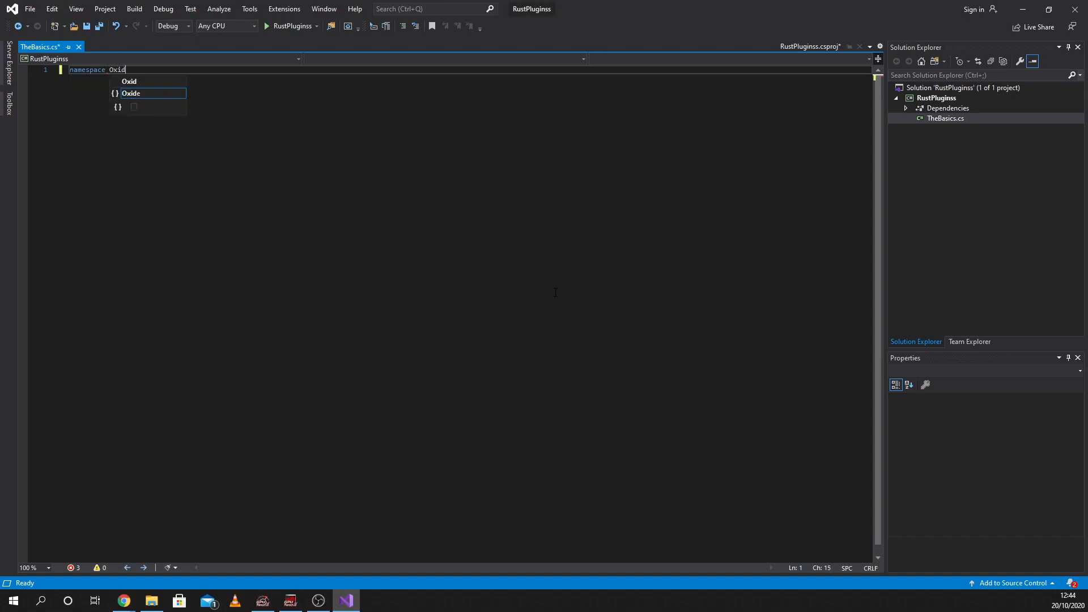
text(e)
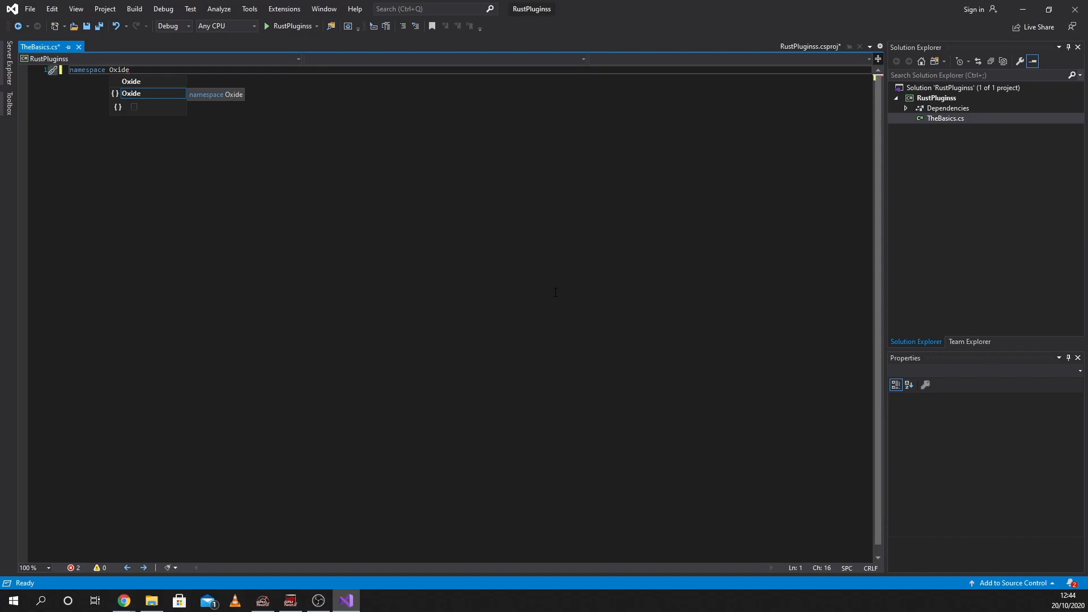
text(.Plugins)
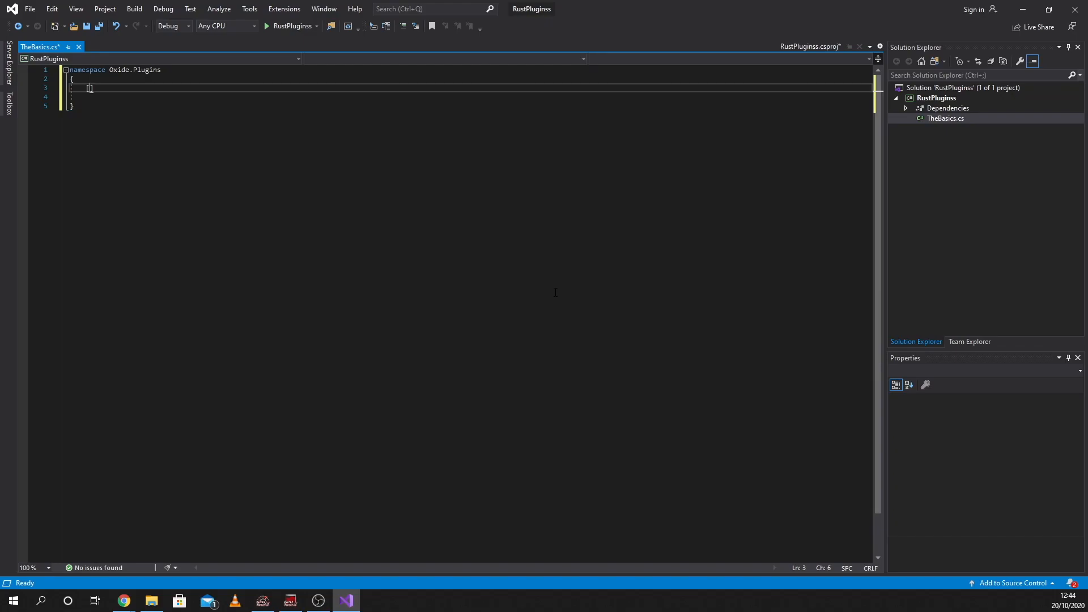
Add an [Info] attribute with the plugin title "TheBasics".
text([Info])
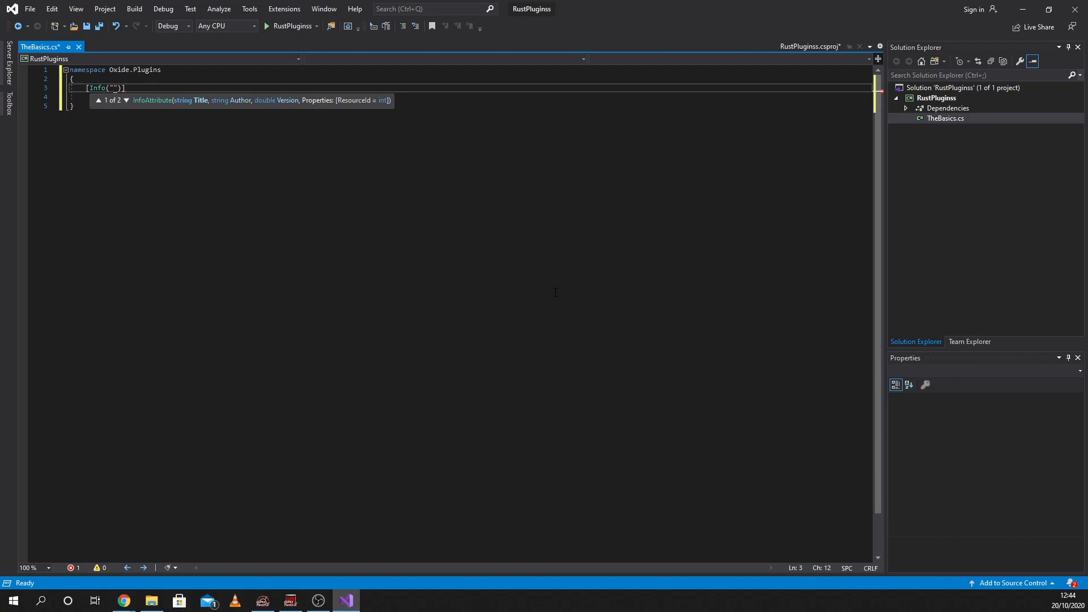
text(TheB)
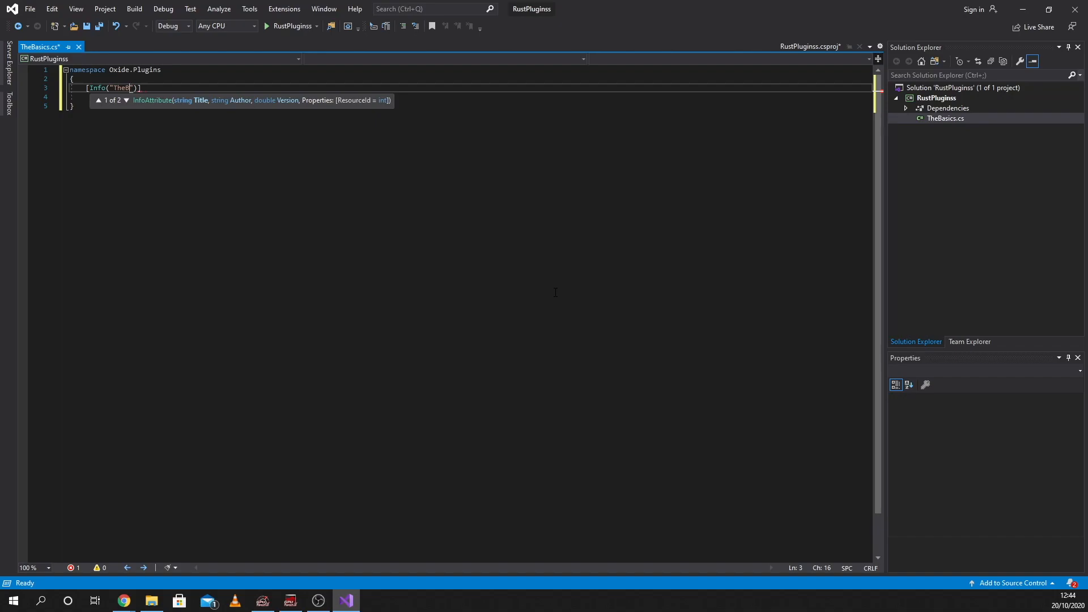
text(Asic)
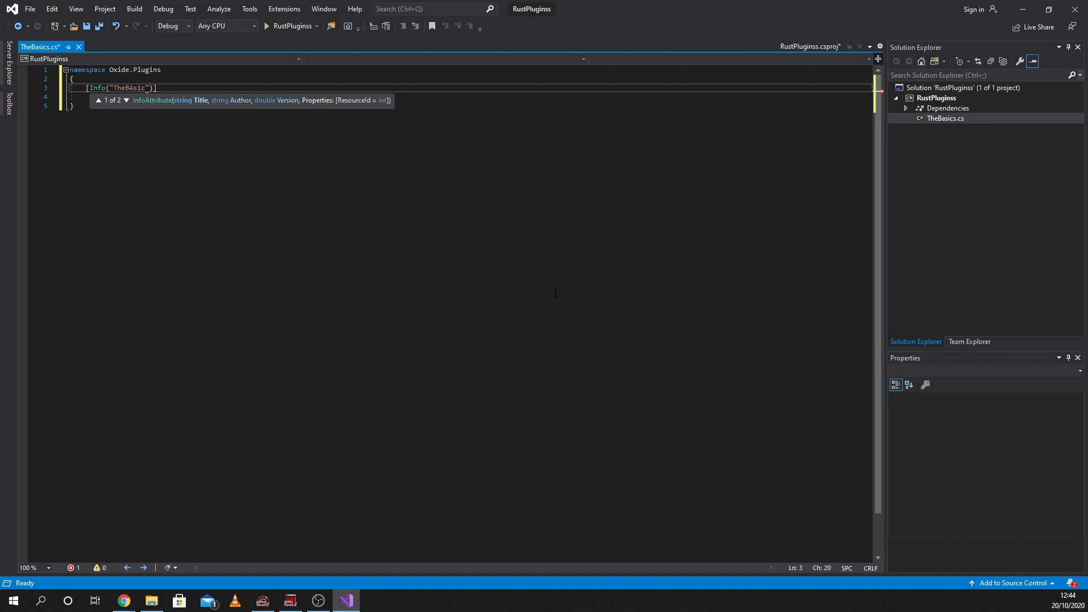
key(BackSpace)
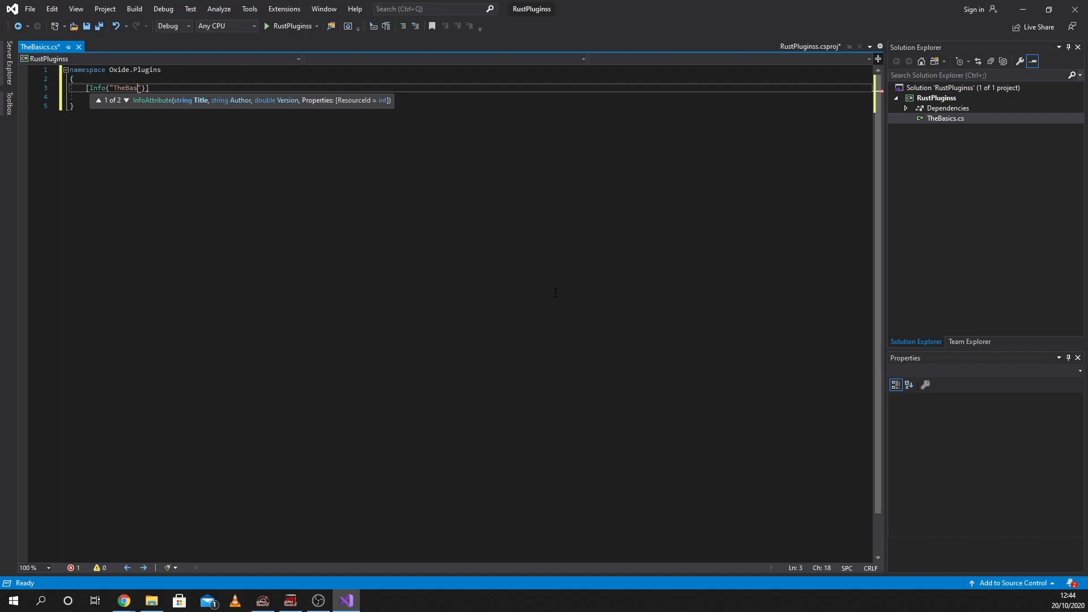
text(ics)
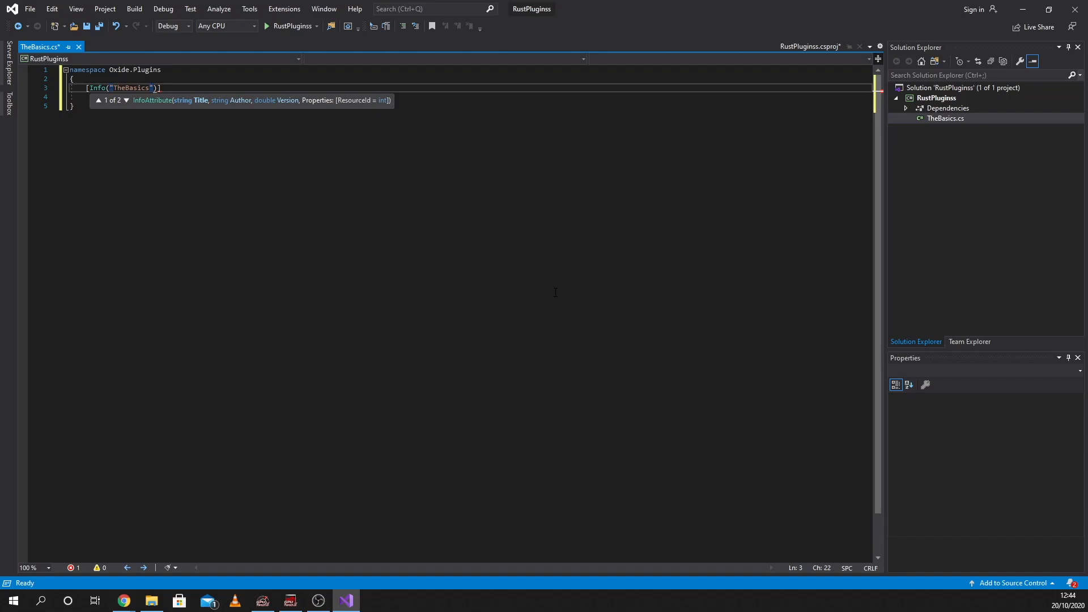
Give the Info attribute author "Mike Hawke" and version 0.0.01.
text(, ")
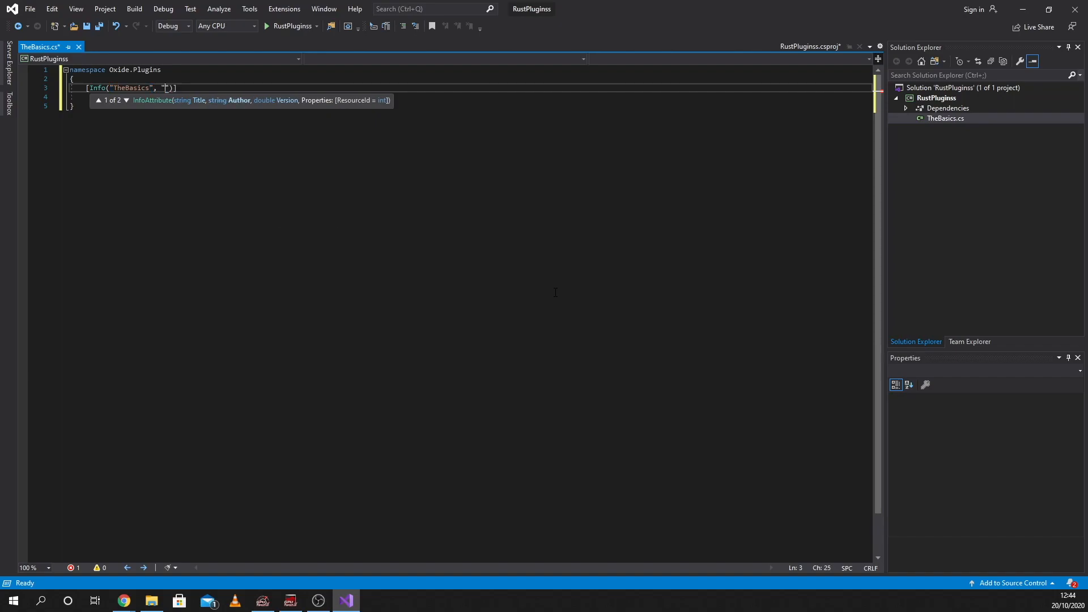
text(Mike)
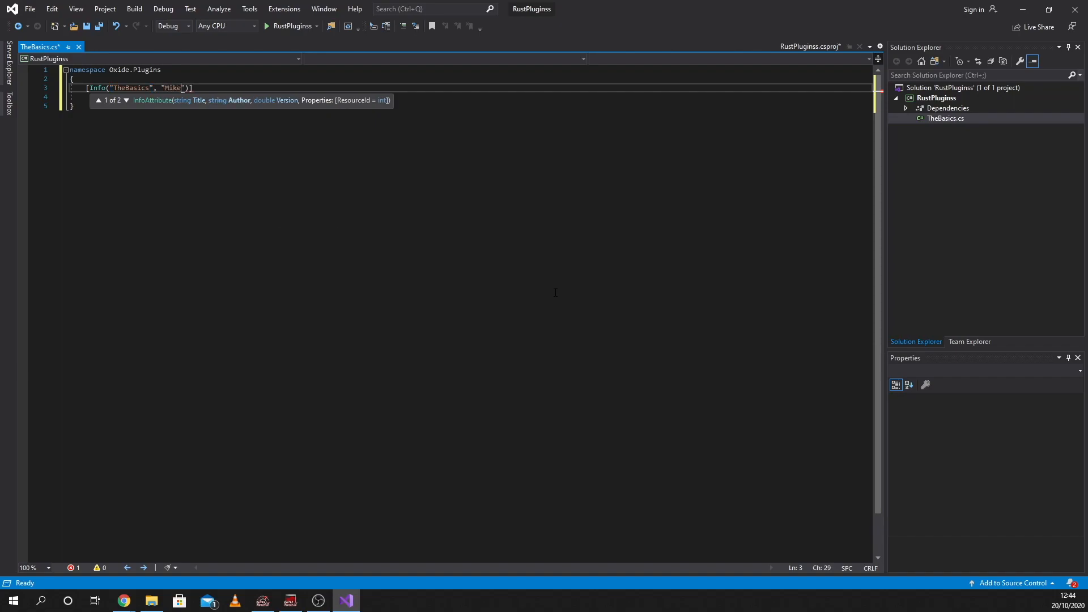
text(Hawke,)
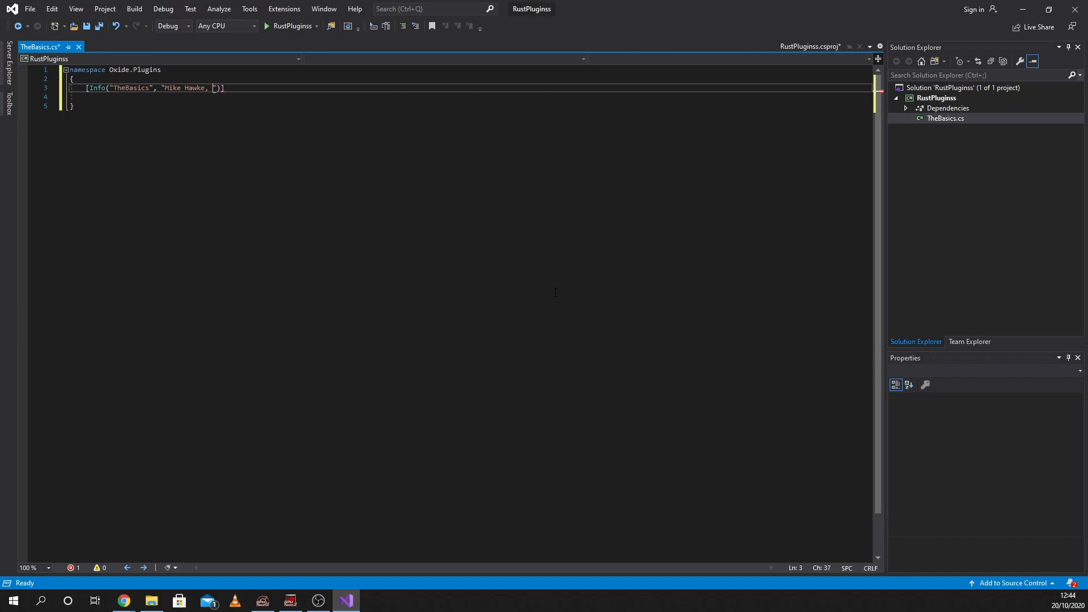
text(")
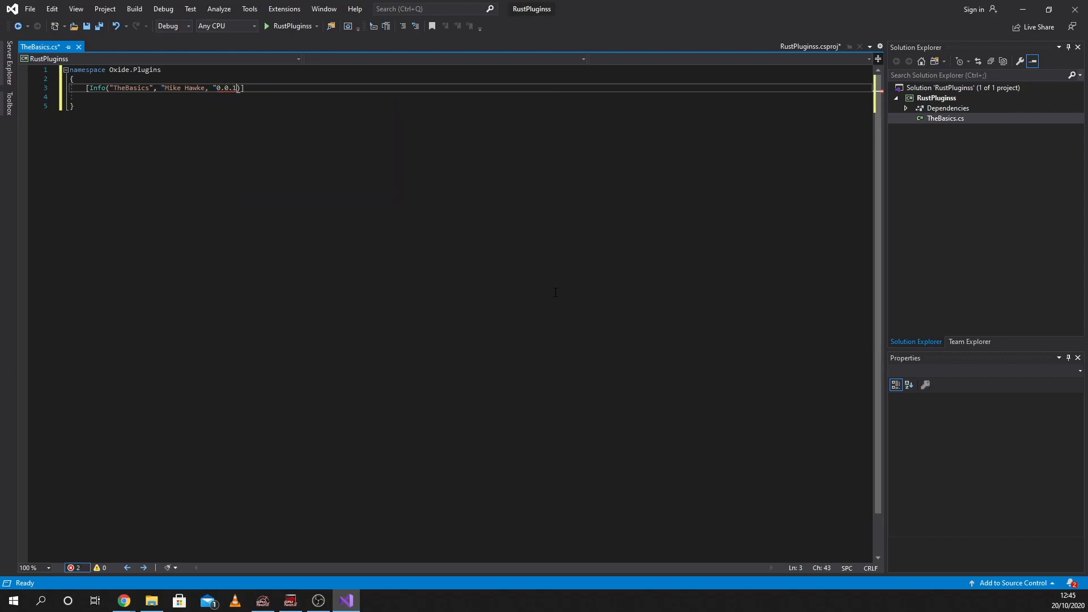
text(")
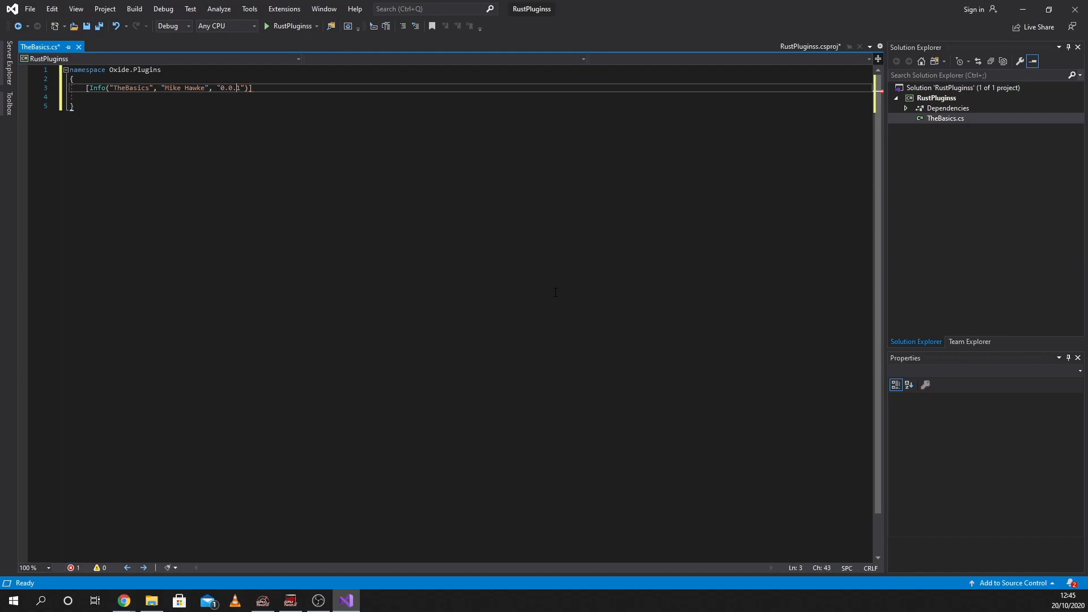
text(0)
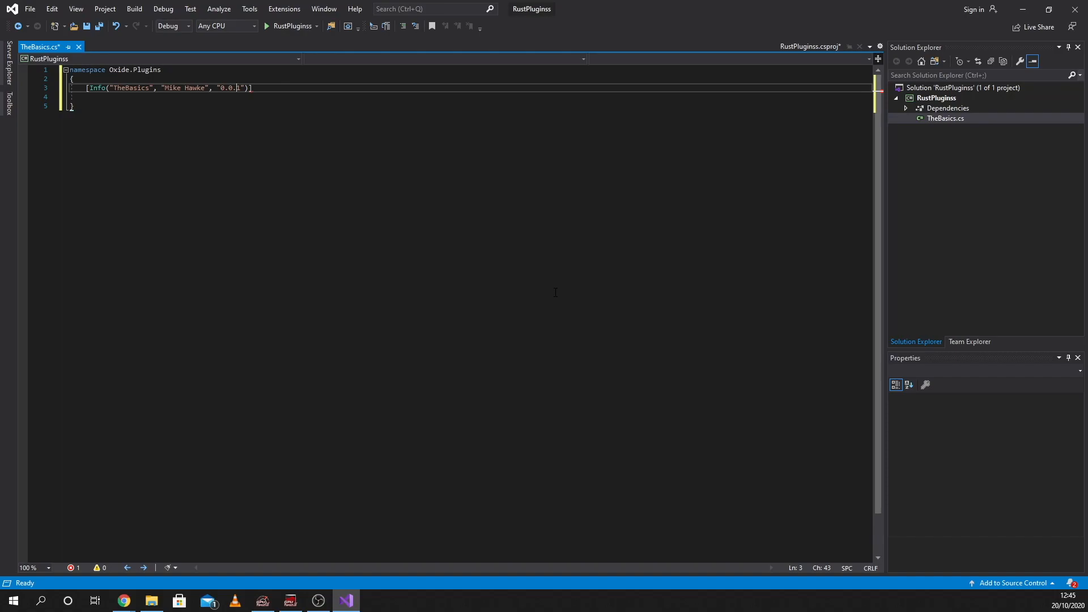
text(0)
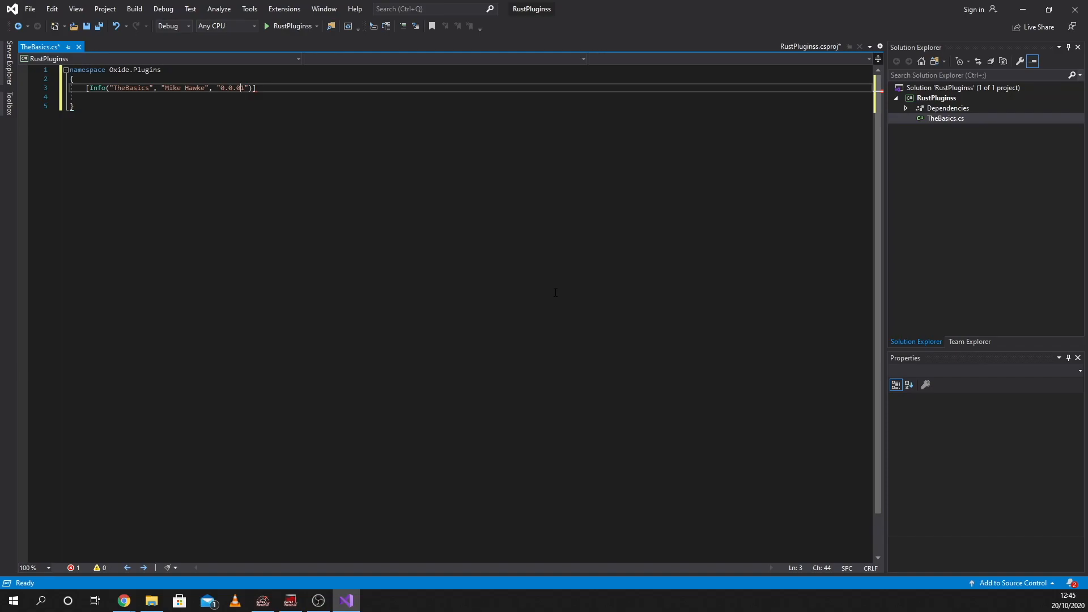
scroll(up, 3)
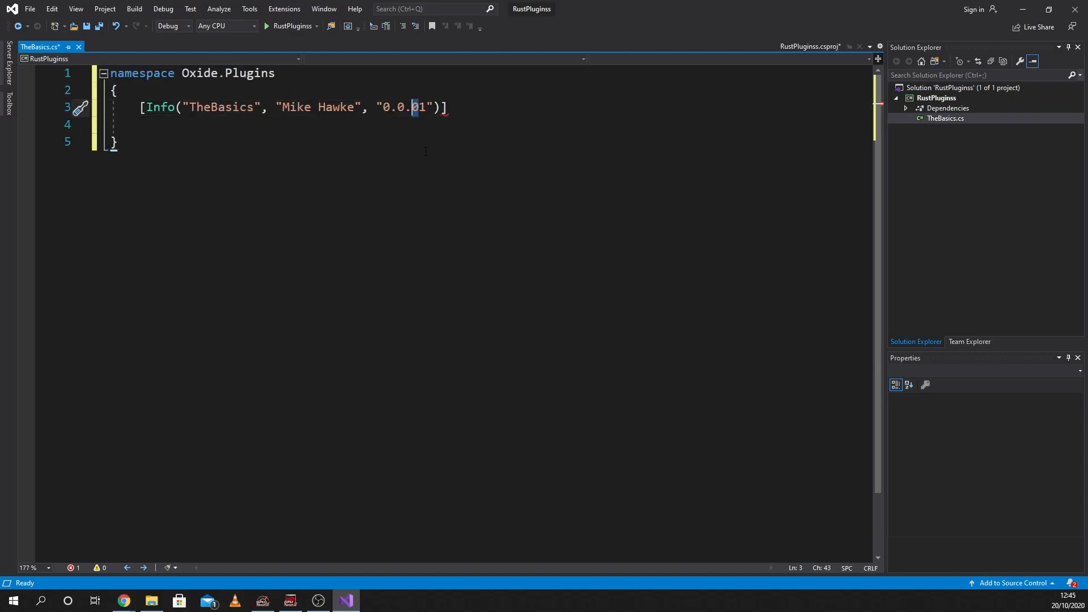
Remove the extra zero so the version reads 0.0.1.
key(Backspace)
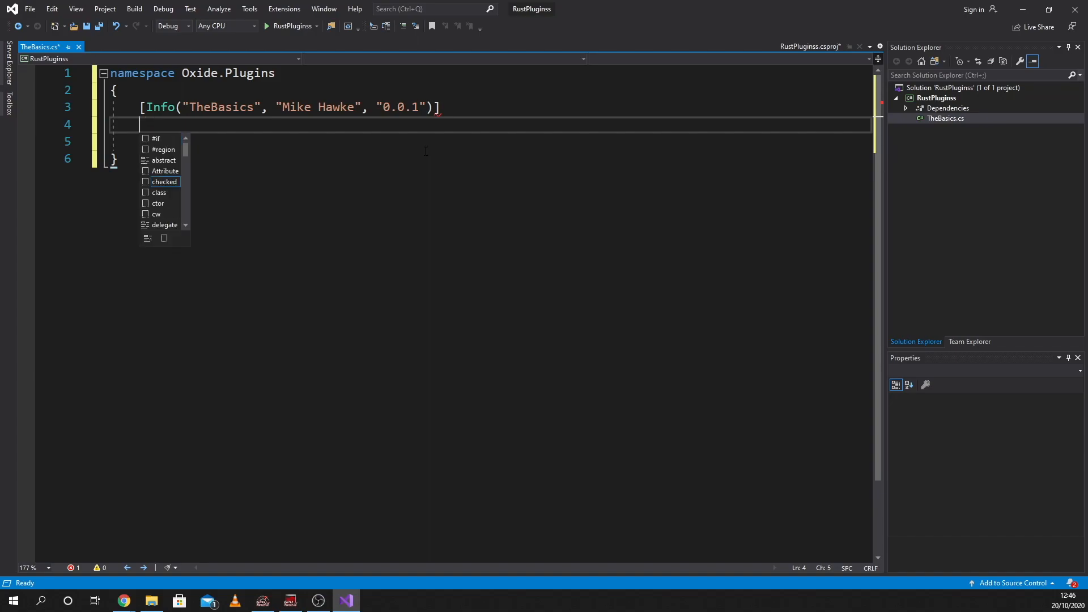
Write class TheBasics : RustPlugin with an open, empty body.
text(class)
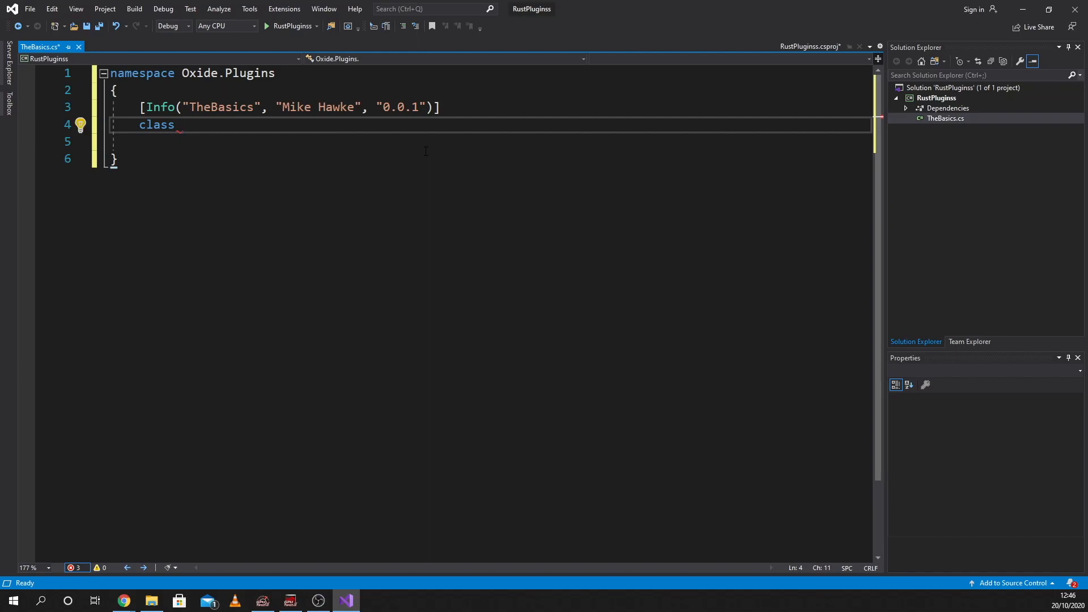
text(TheBasics :)
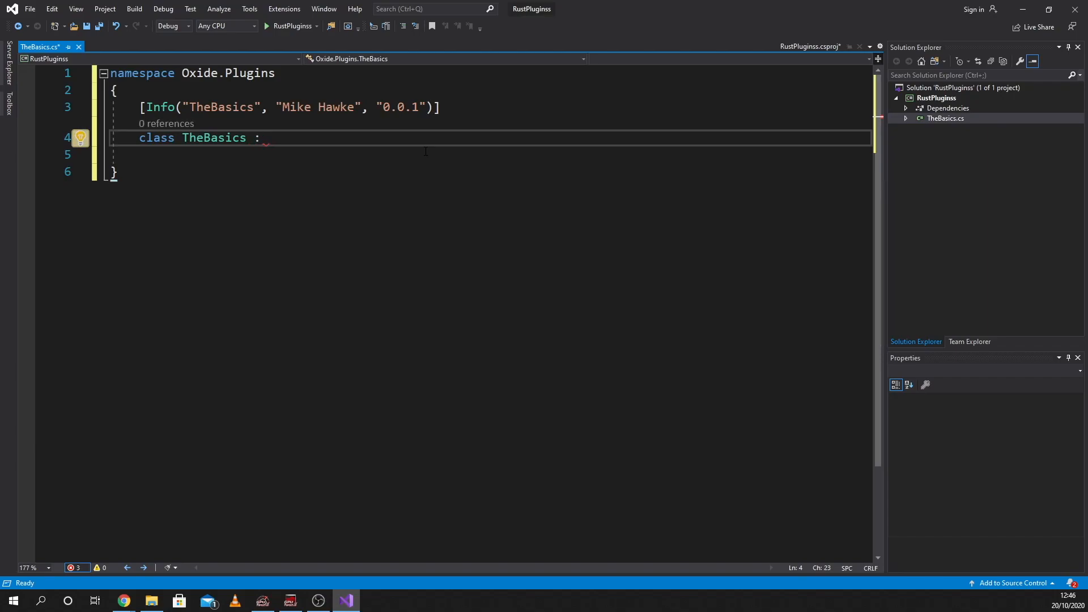
text(Rust)
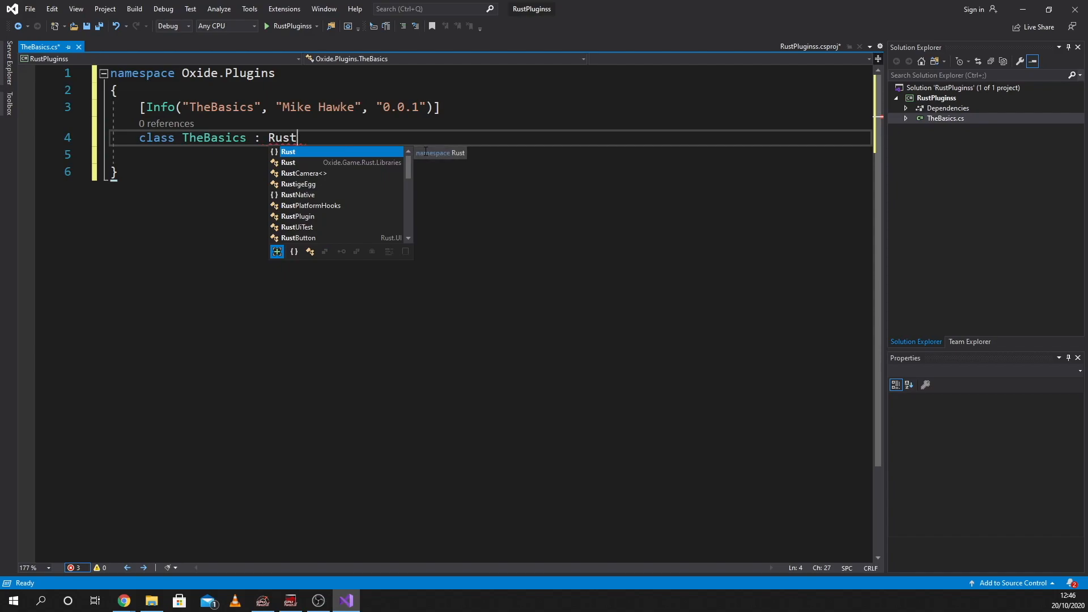
text(Plugin)
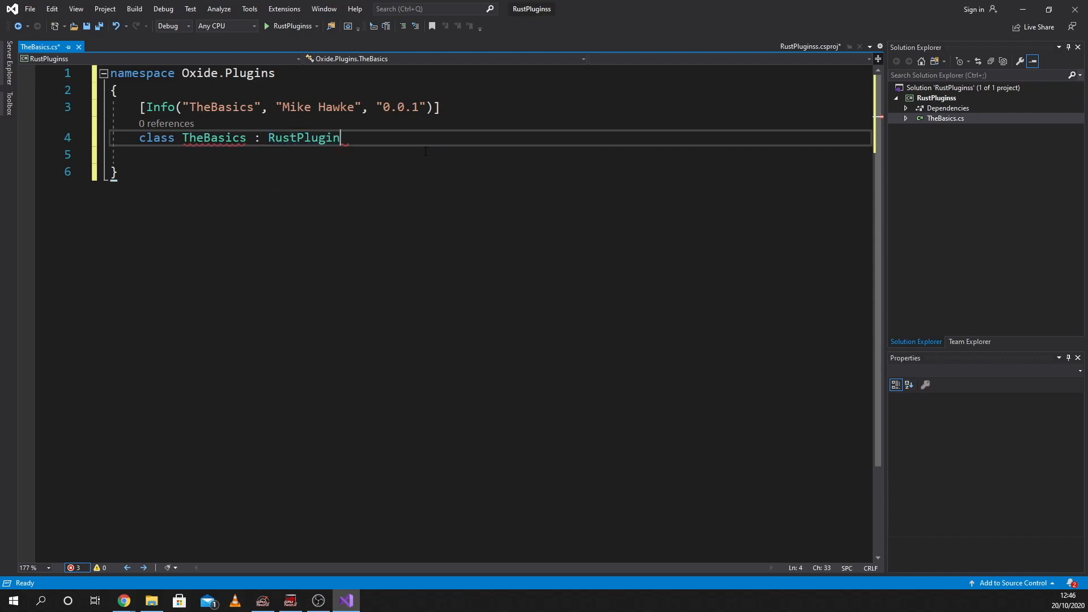
double_click(303, 137)
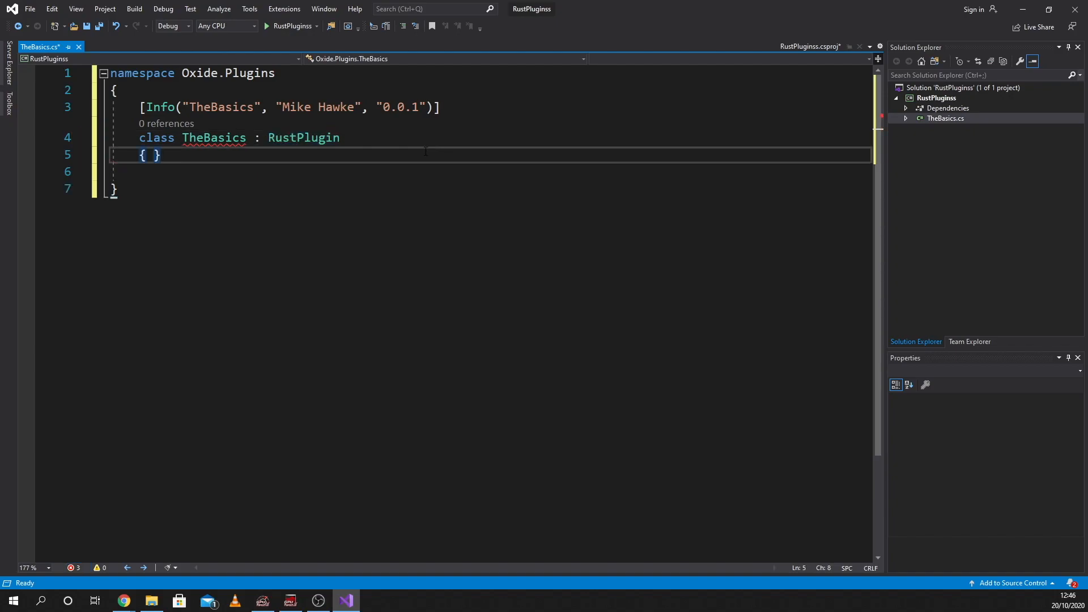
key(enter)
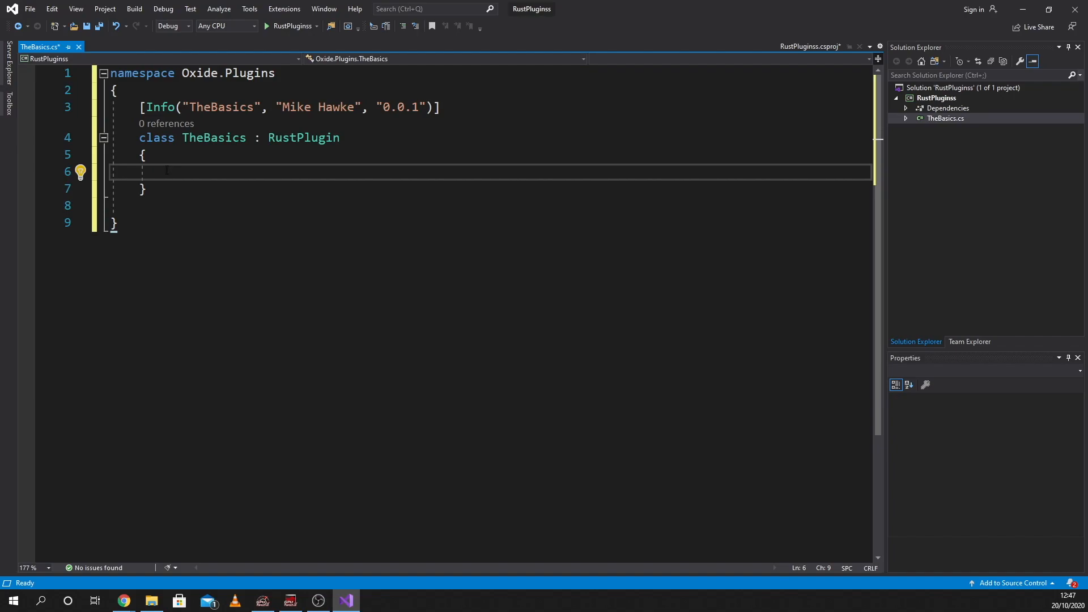
Write void Init() calling Puts("We MAde Our First Plugin");.
text(void ini)
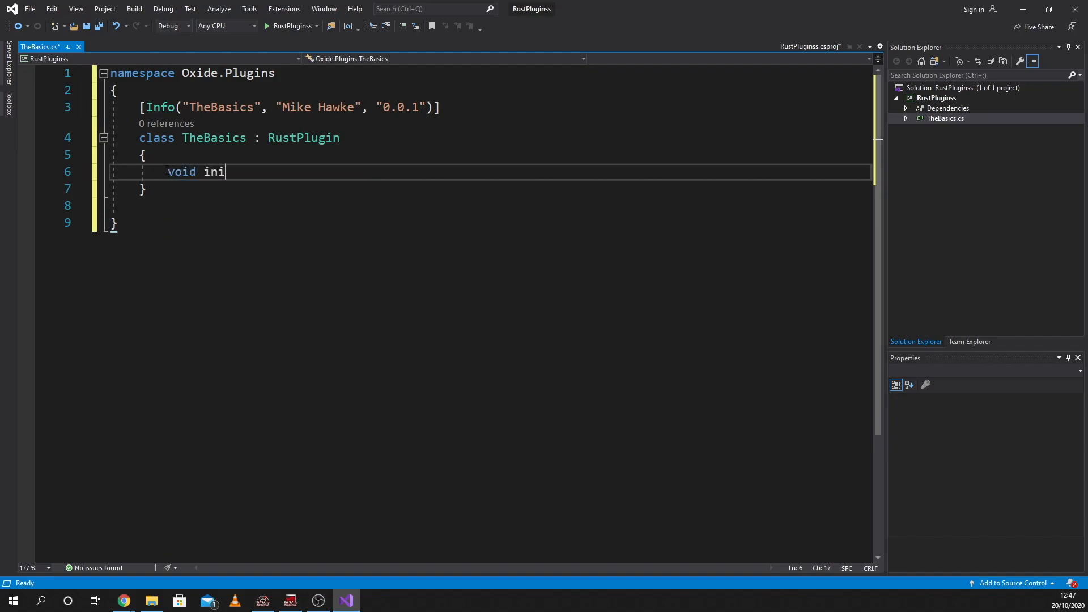
key(Backspace)
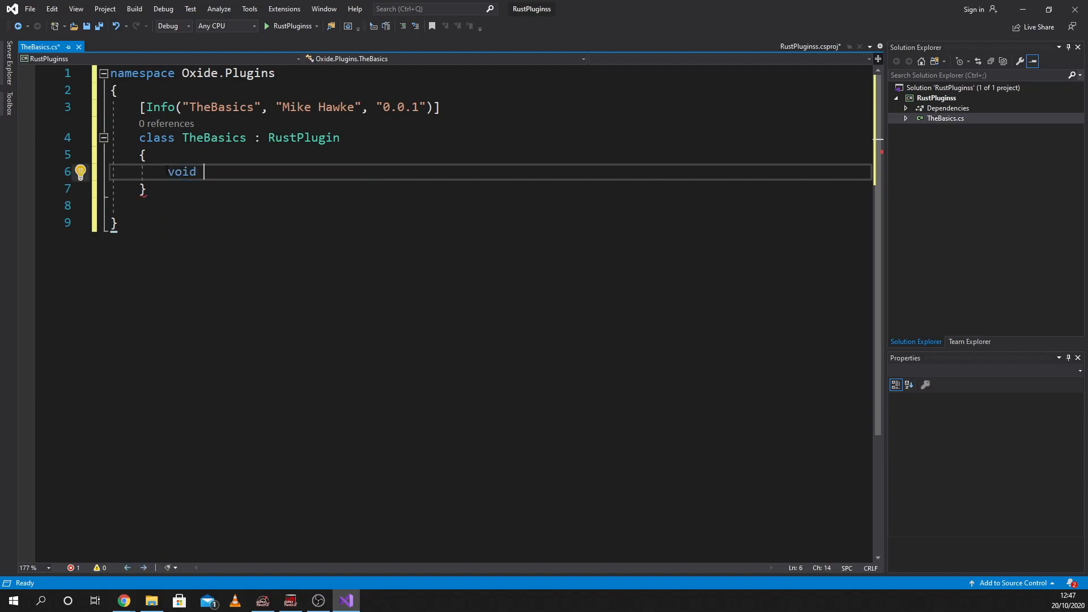
text(Init())
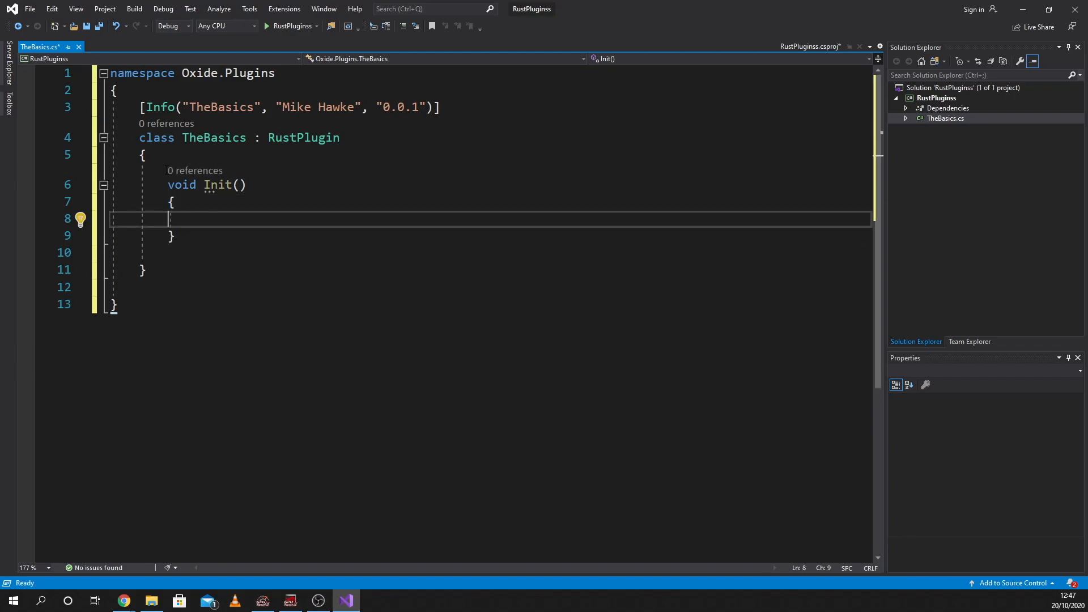
text(Pu)
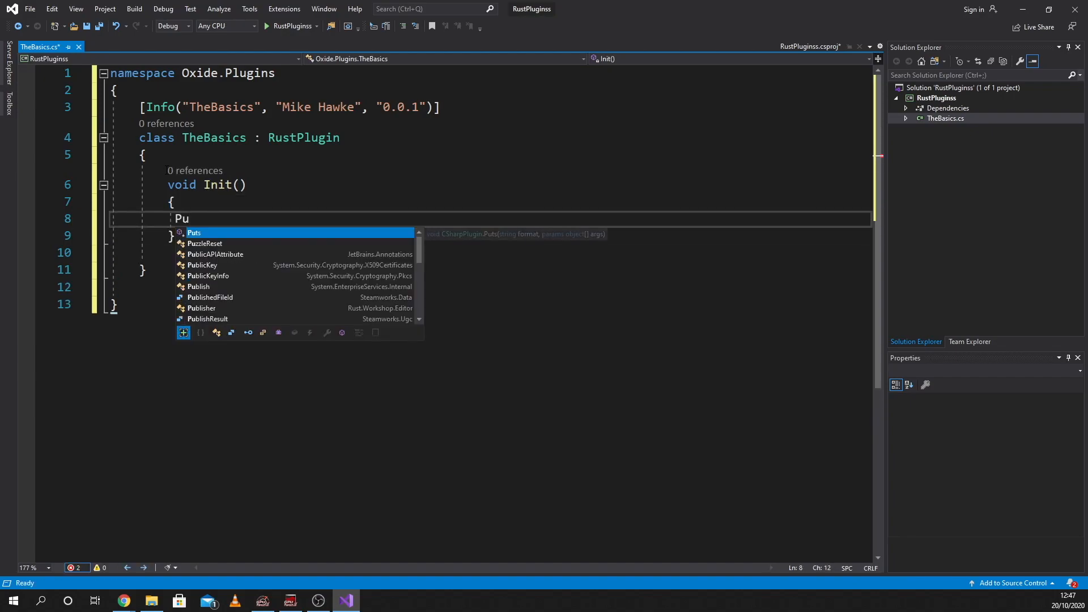
text(ts(")
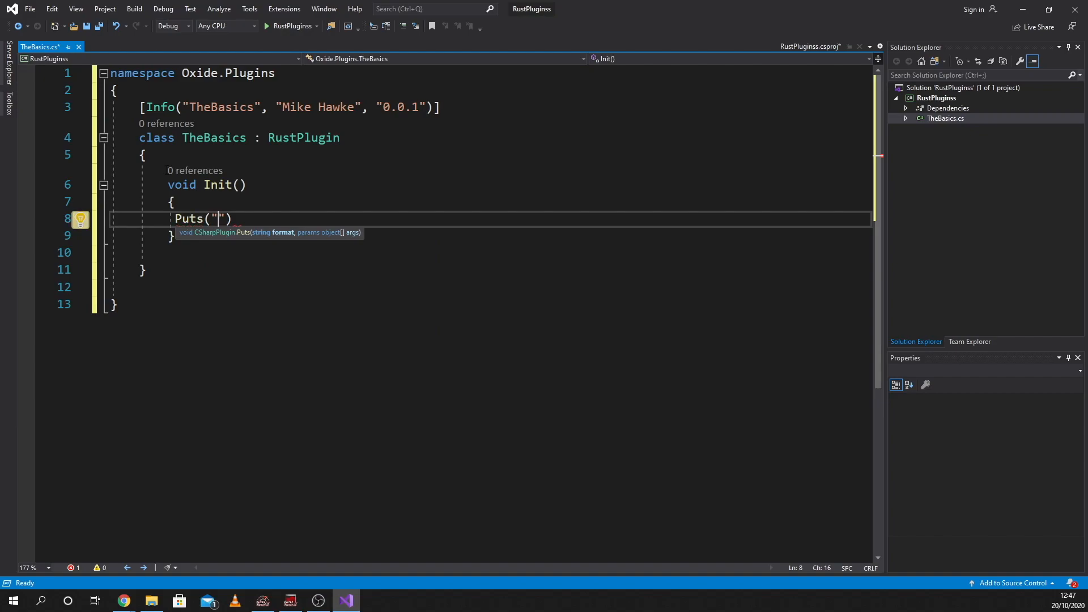
text(We MAde O)
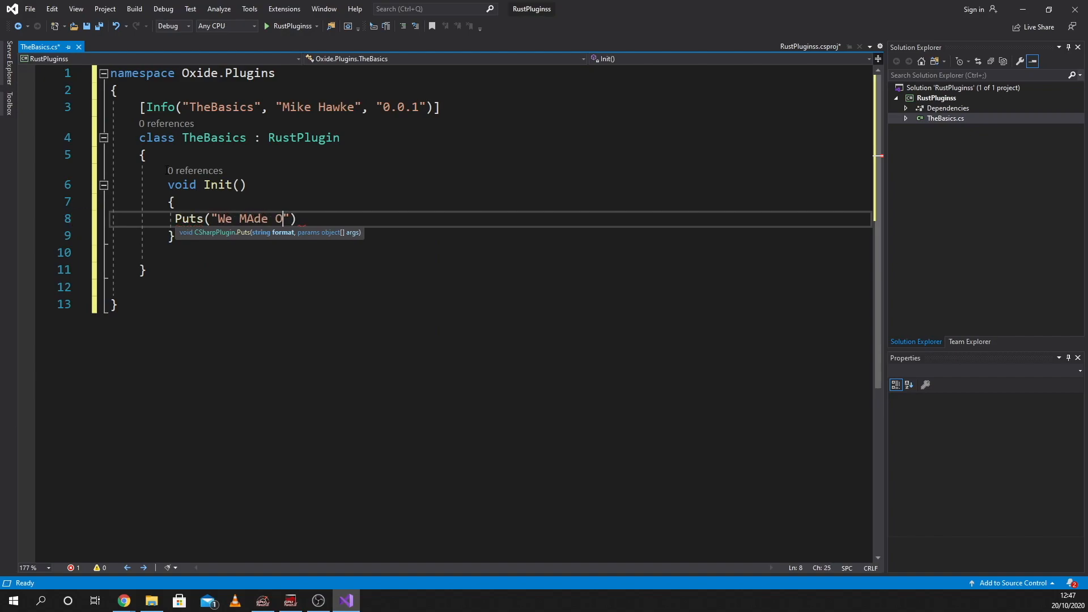
text(ur First)
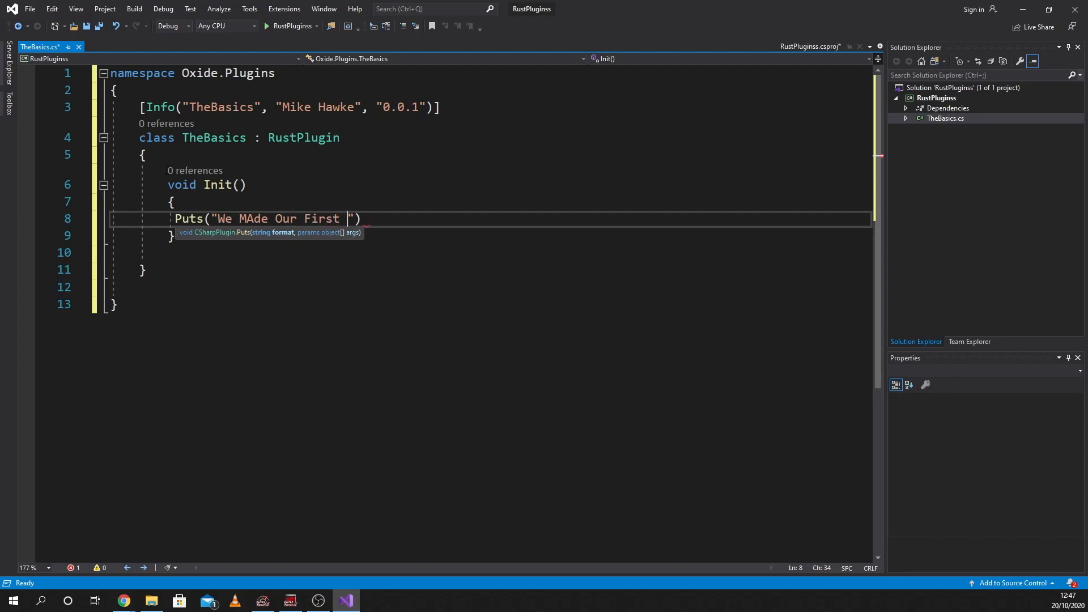
text(Plugin)
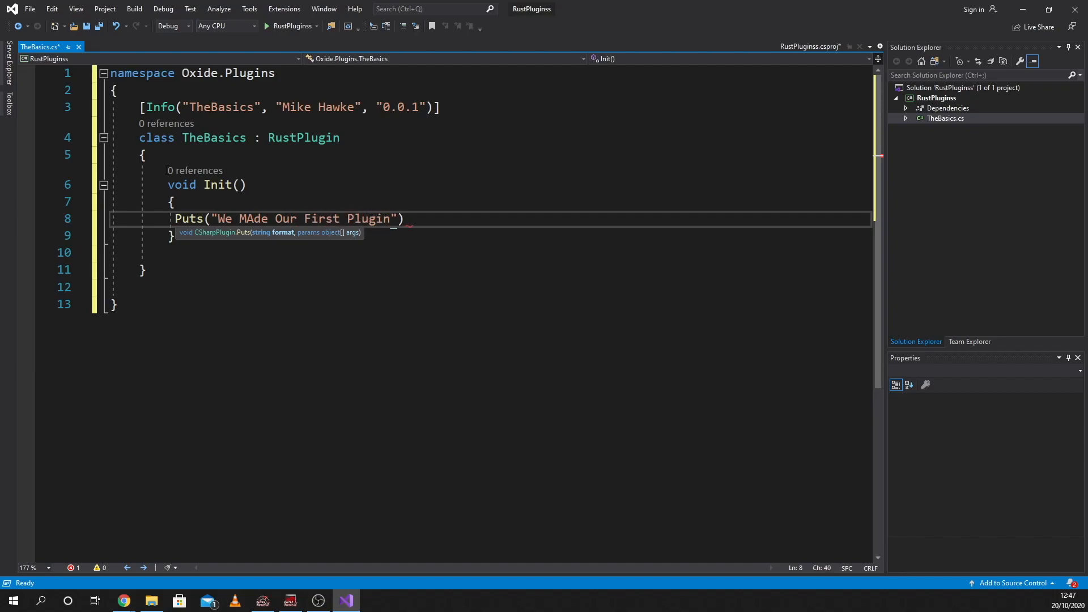
text(;)
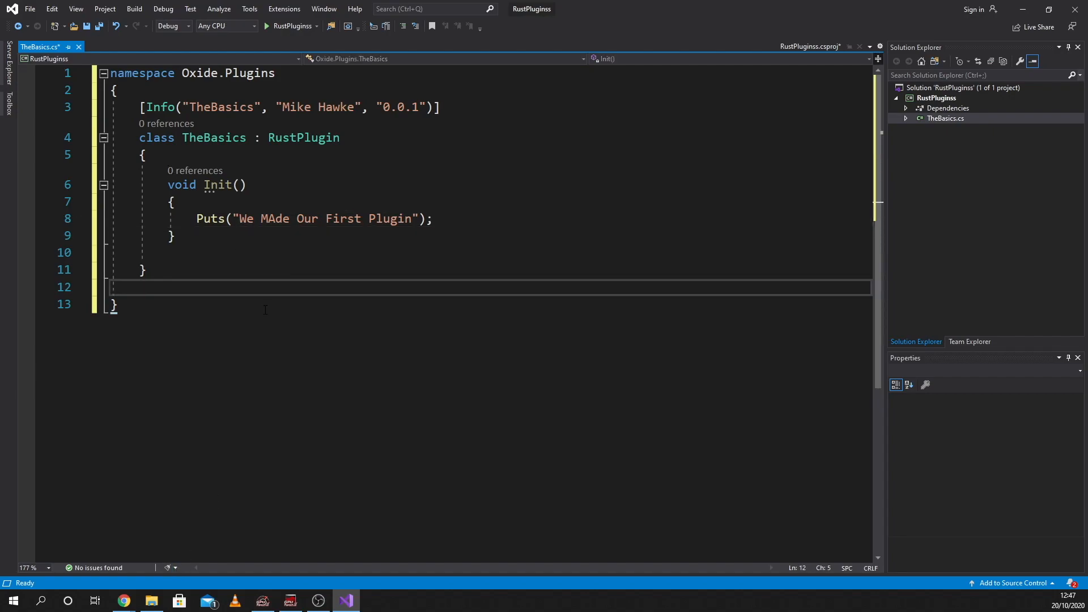
Save the plugin, log WinSCP into the dev server workspace, and bring up the browser.
key(ctrl+s)
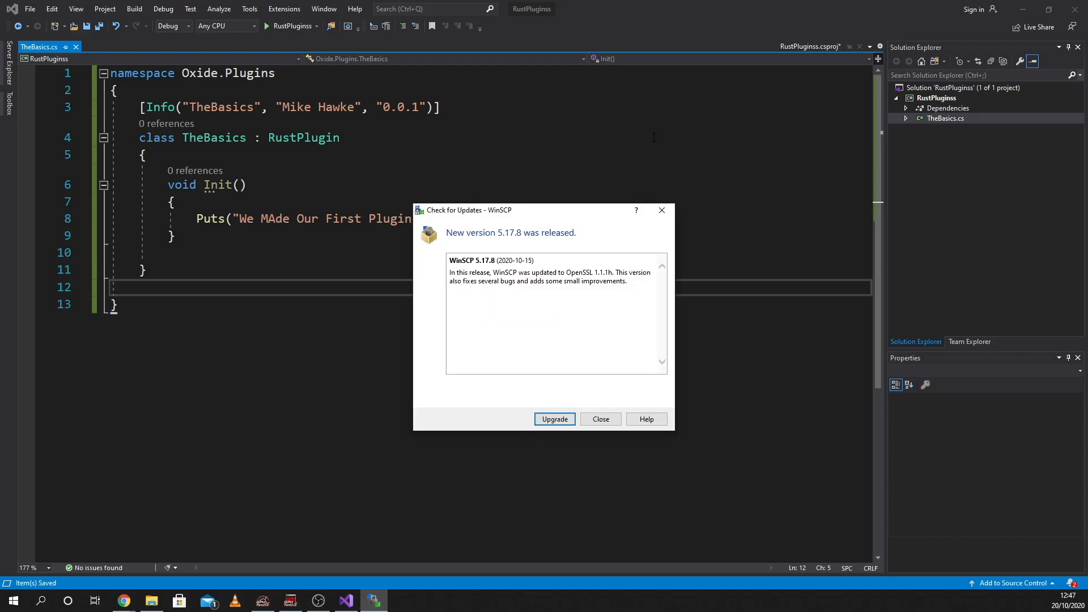
click(600, 419)
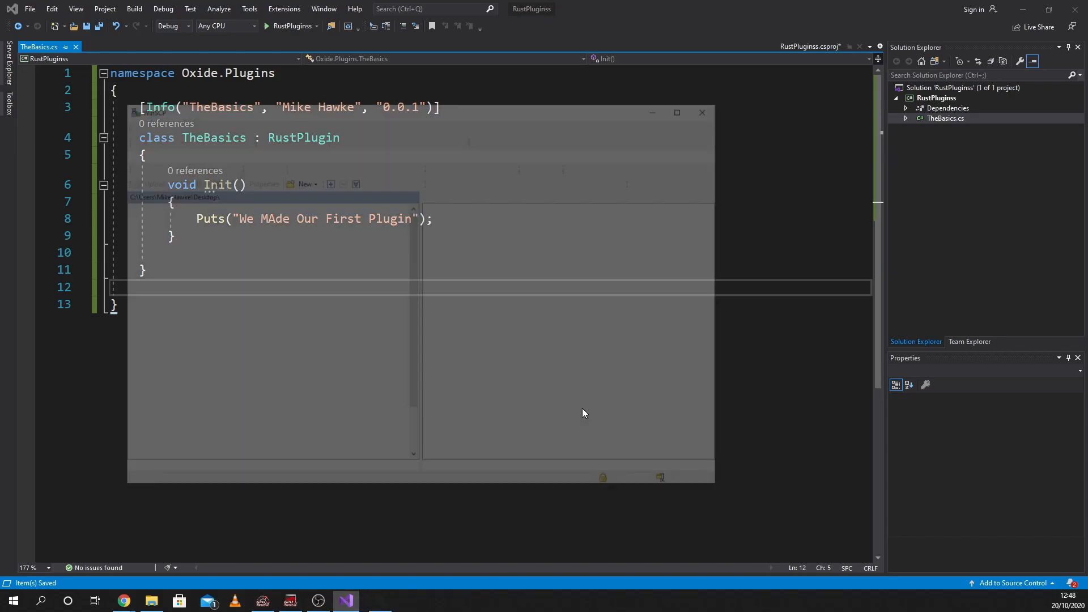
click(373, 601)
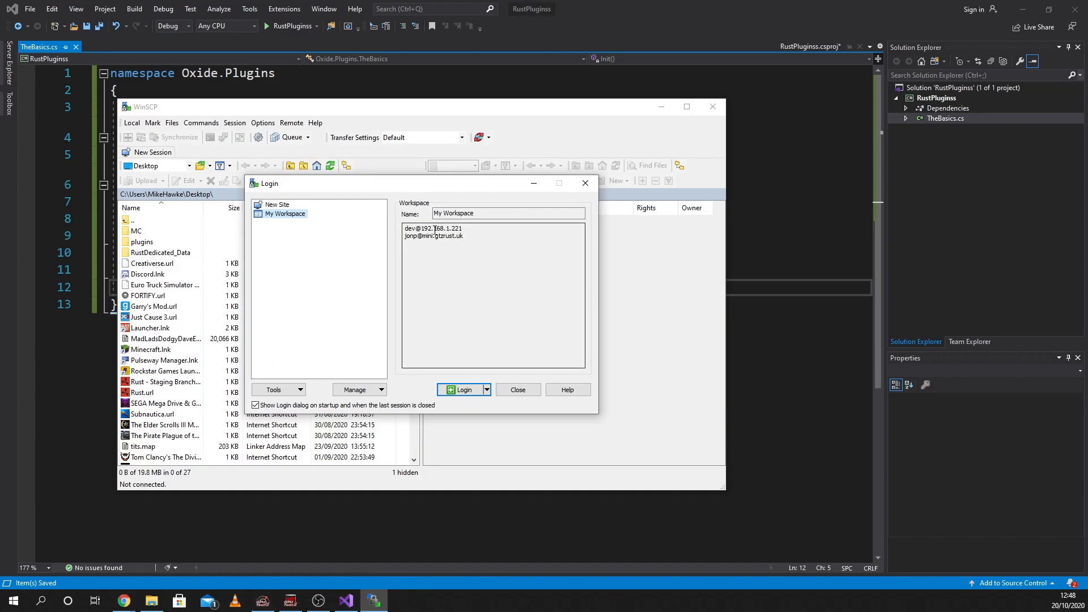
click(462, 390)
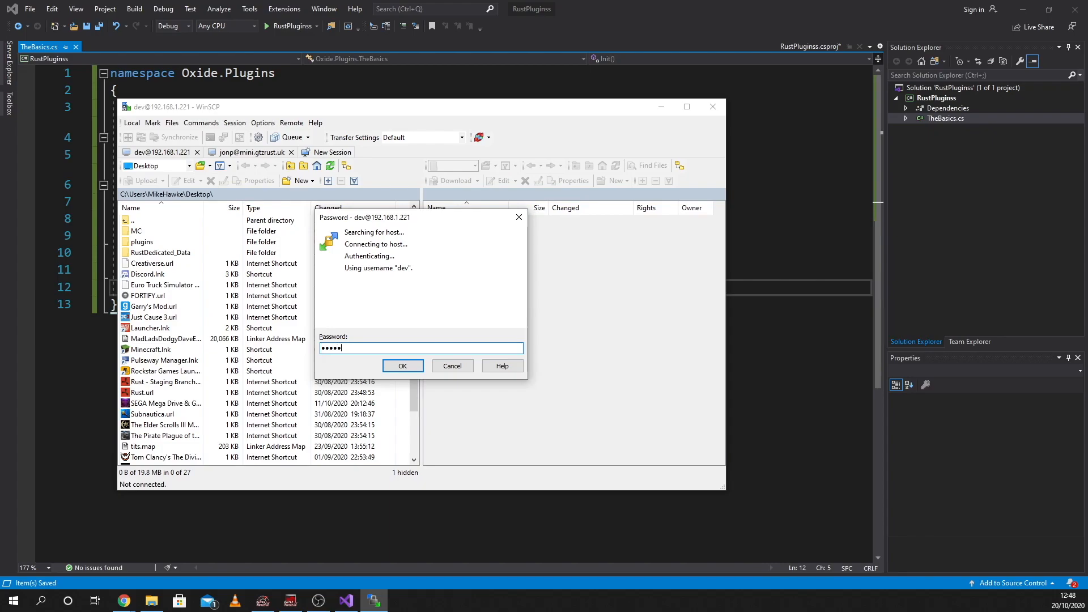
text(password)
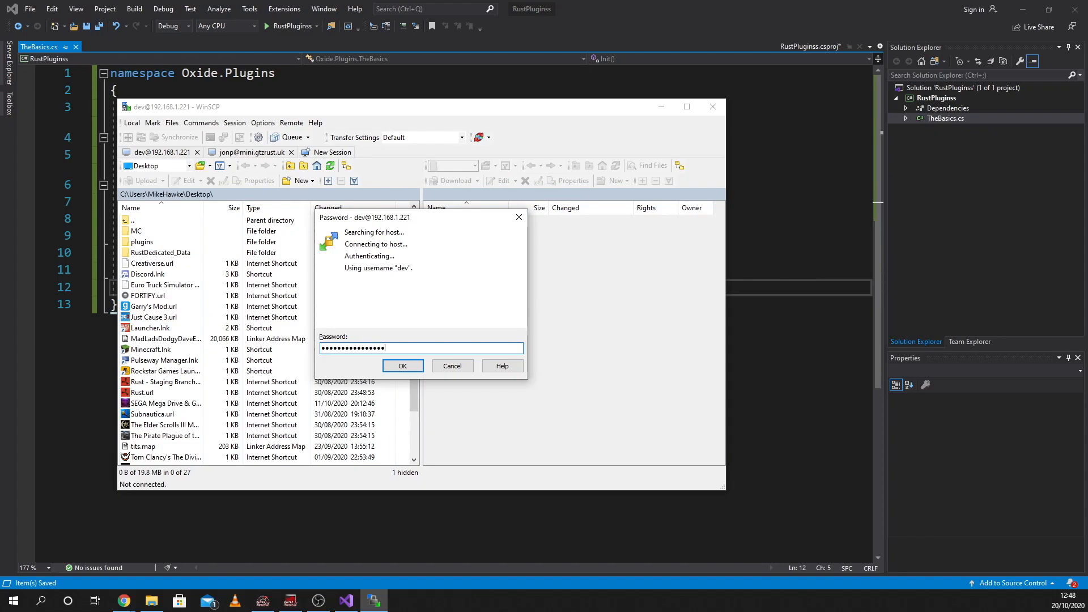
click(403, 366)
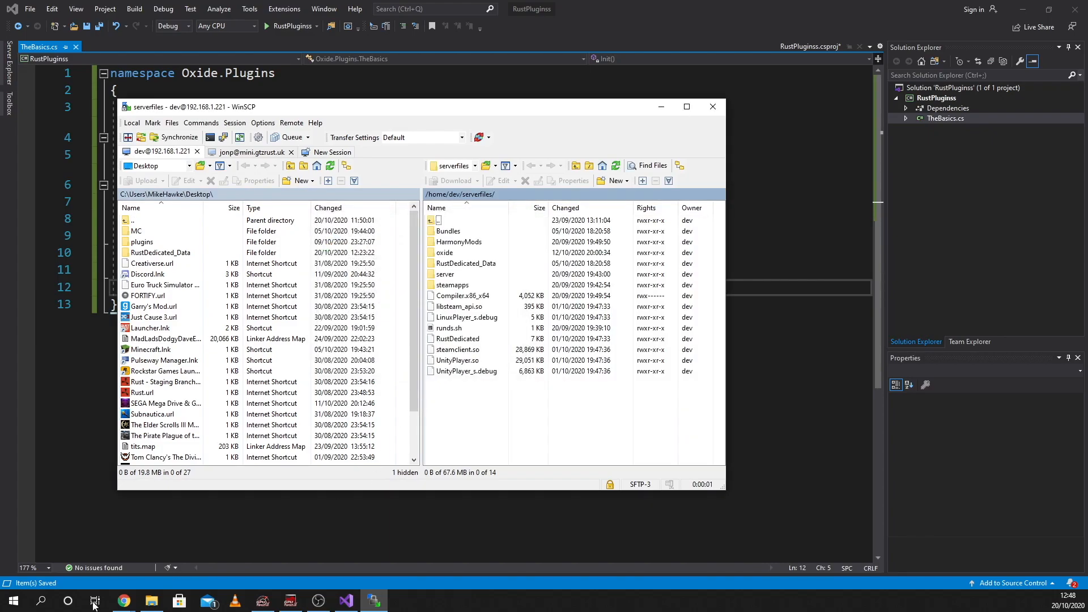
right_click(123, 601)
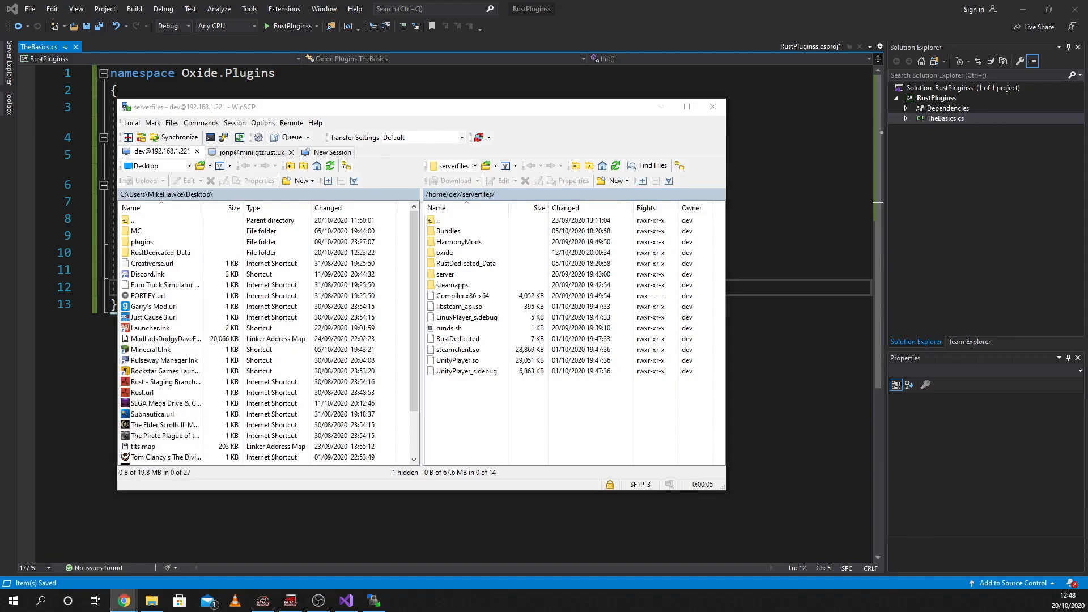
click(123, 600)
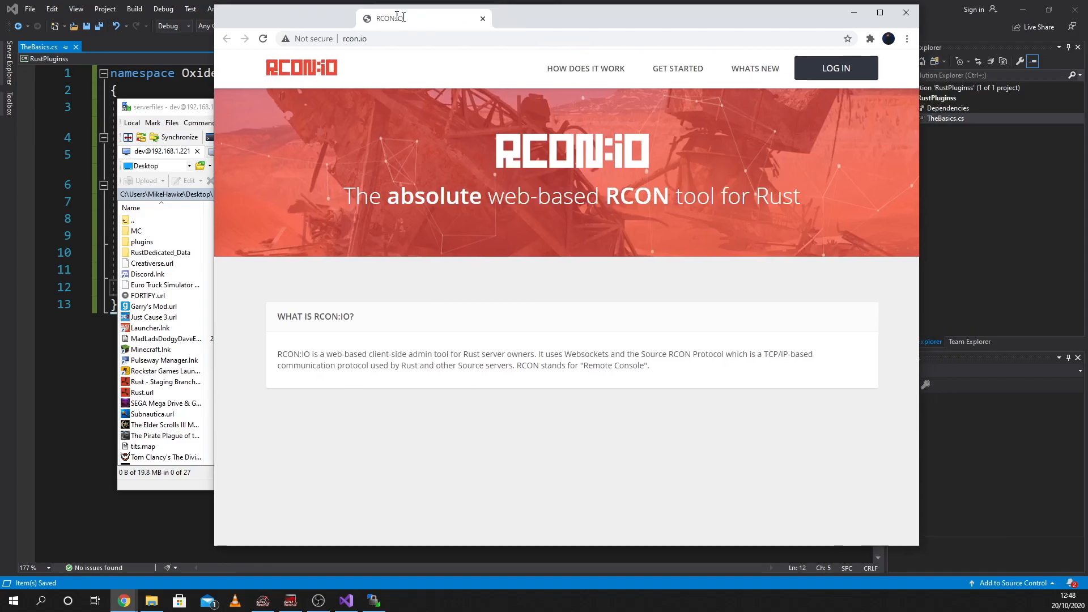
Maximise the browser, open the RCON:IO login and connect to the Rust server.
click(881, 13)
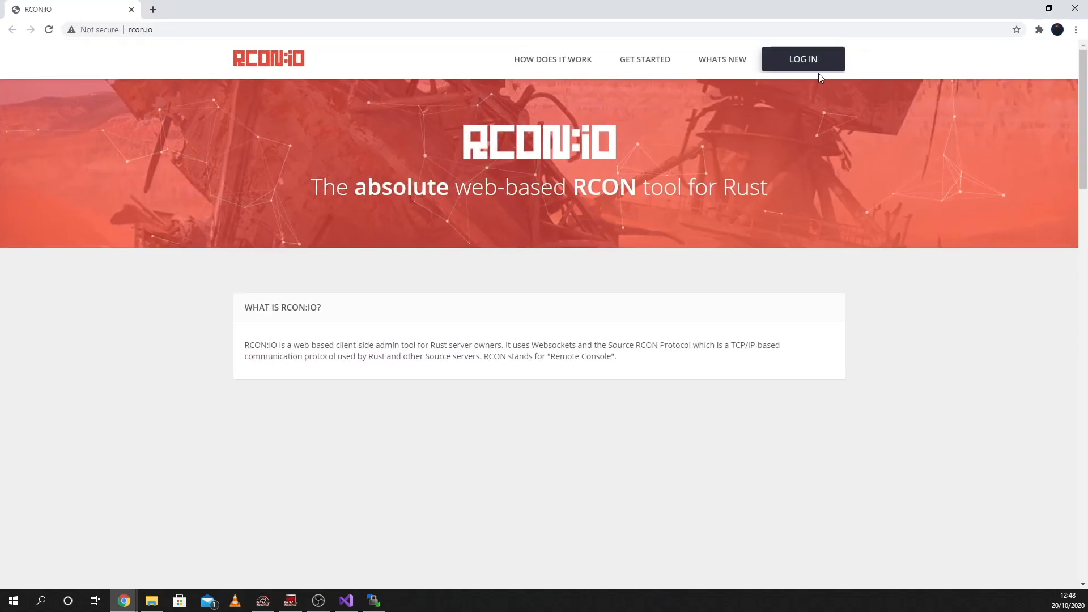
click(803, 58)
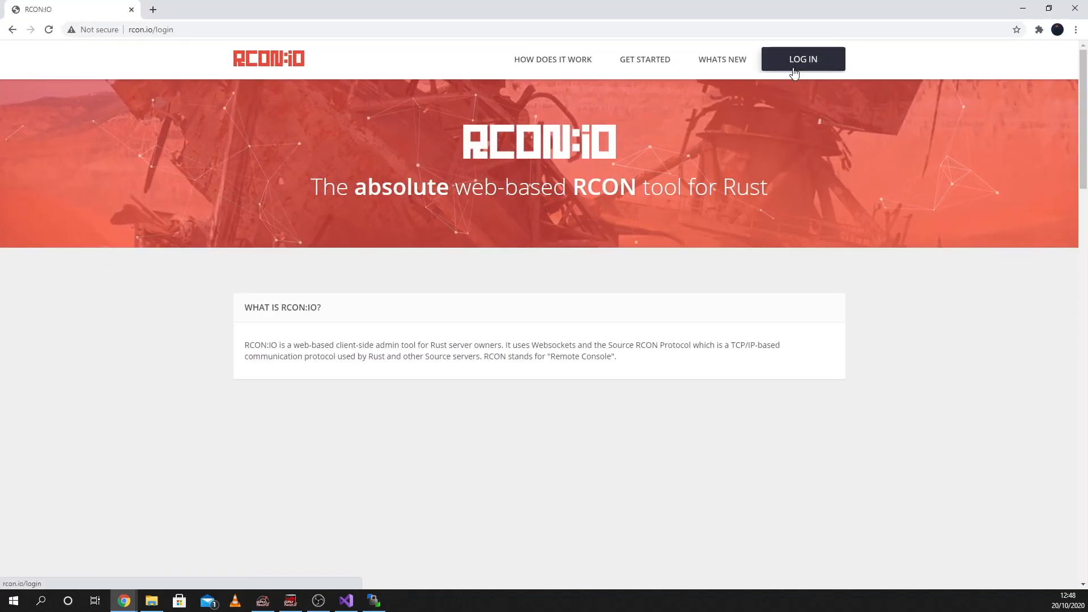
click(802, 58)
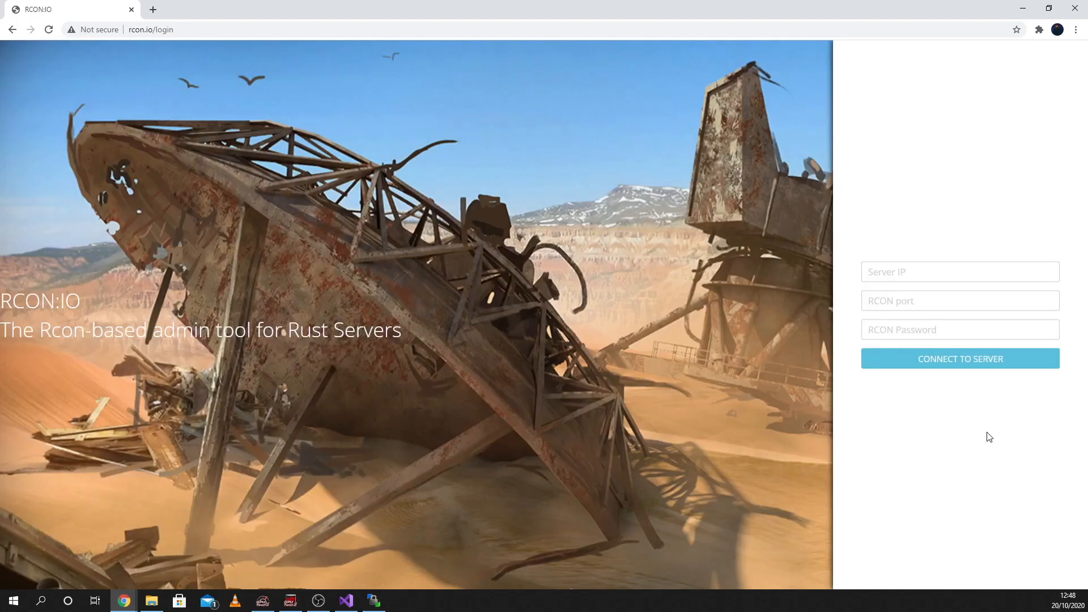
mouse_move(744, 460)
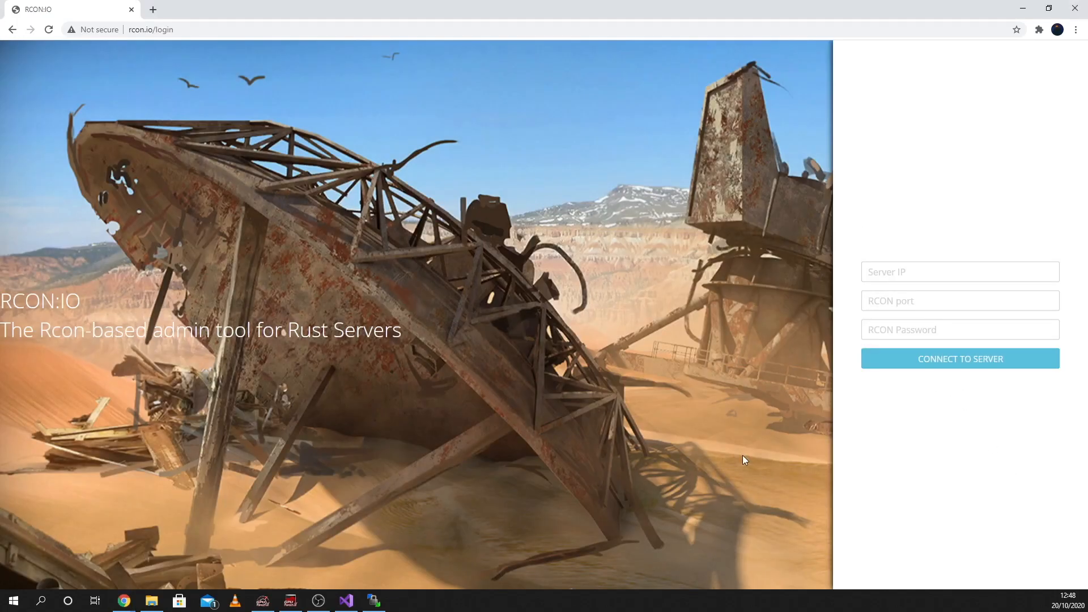
click(960, 358)
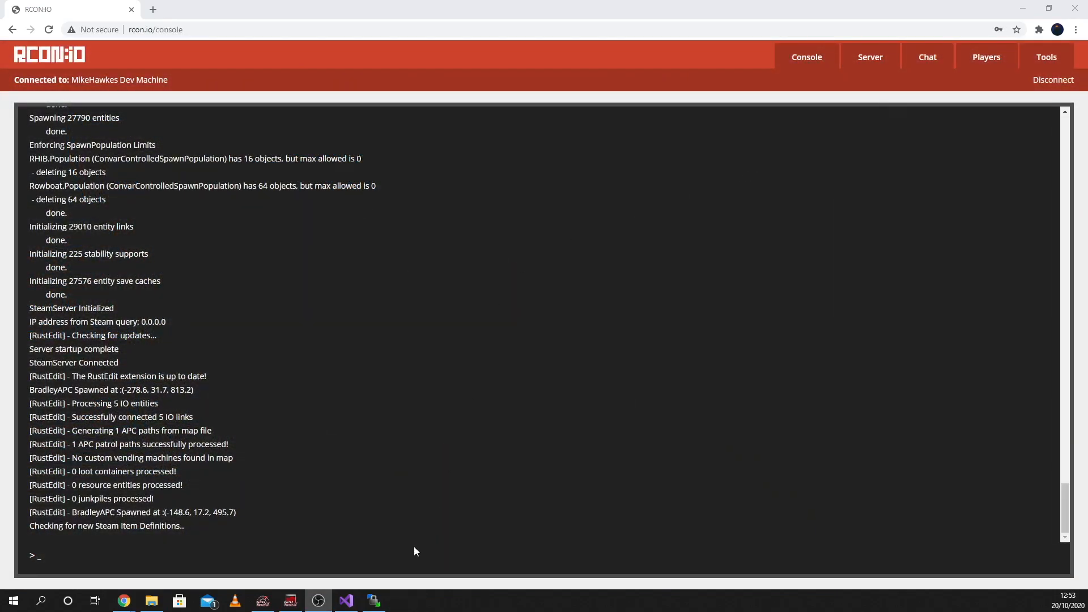
In WinSCP's local pane, browse to source/repos/RustPluginss/RustPluginss and select TheBasics.cs.
click(373, 600)
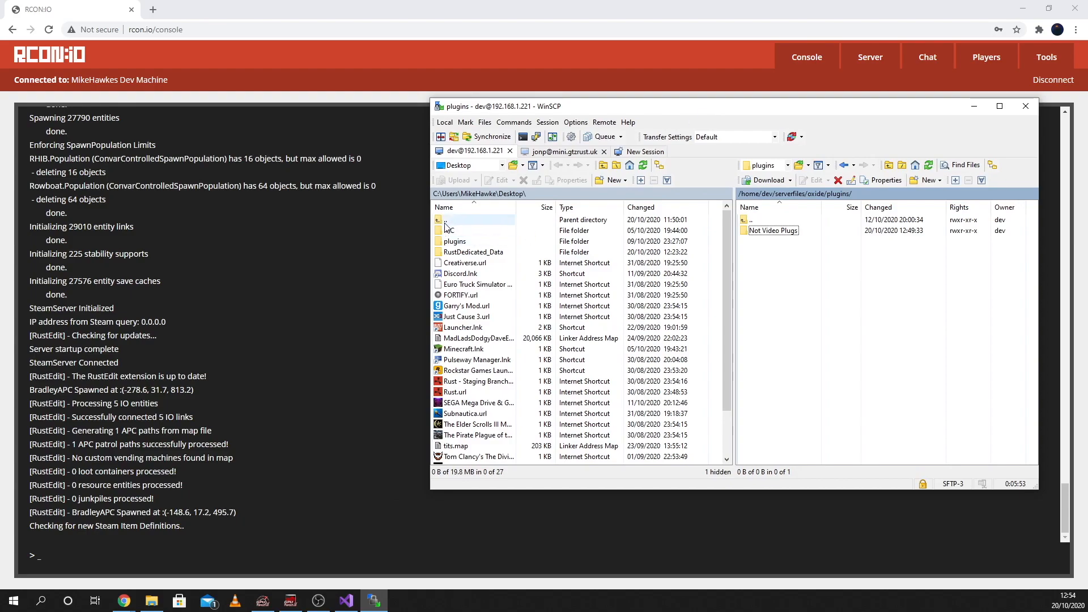
double_click(445, 219)
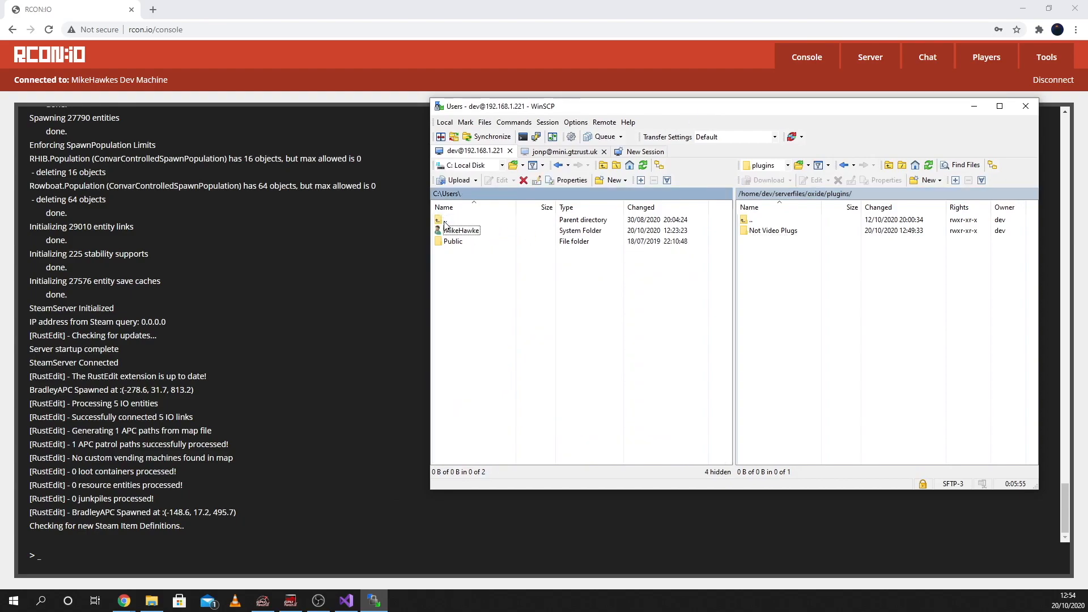
double_click(461, 230)
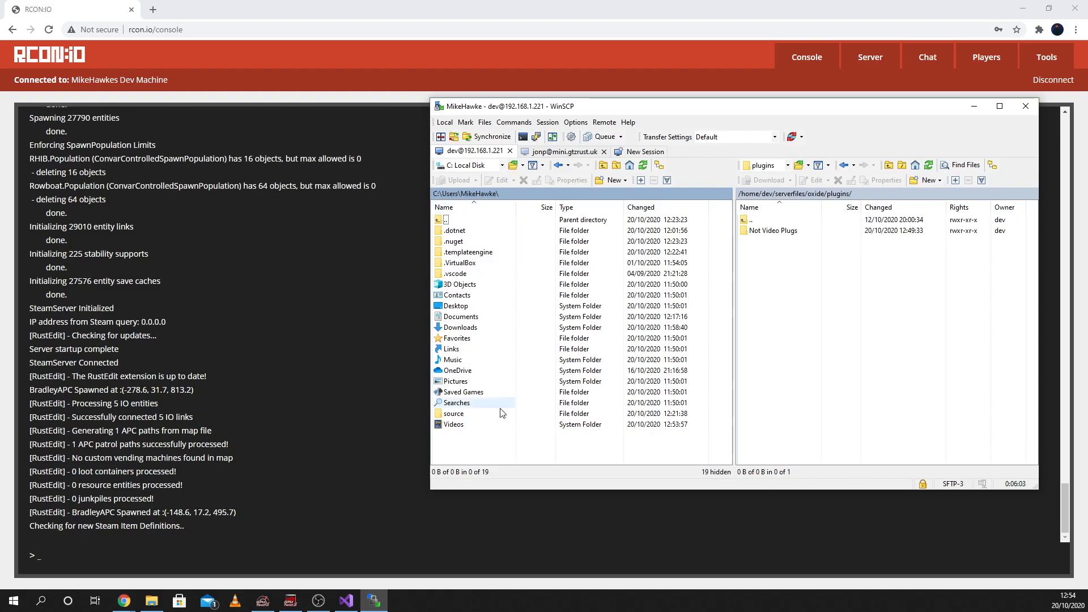
double_click(454, 414)
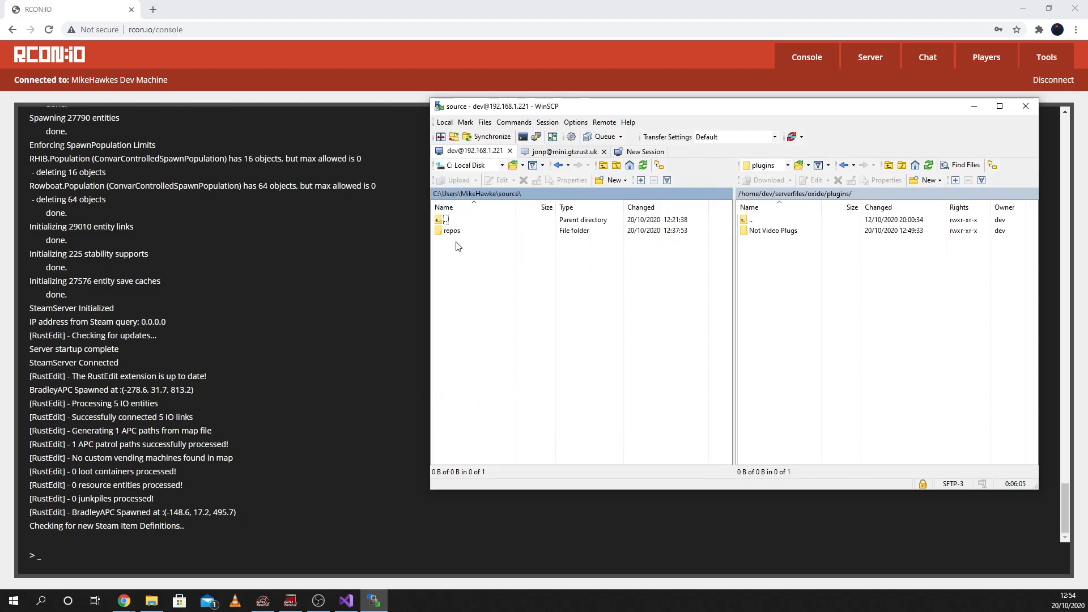
double_click(451, 231)
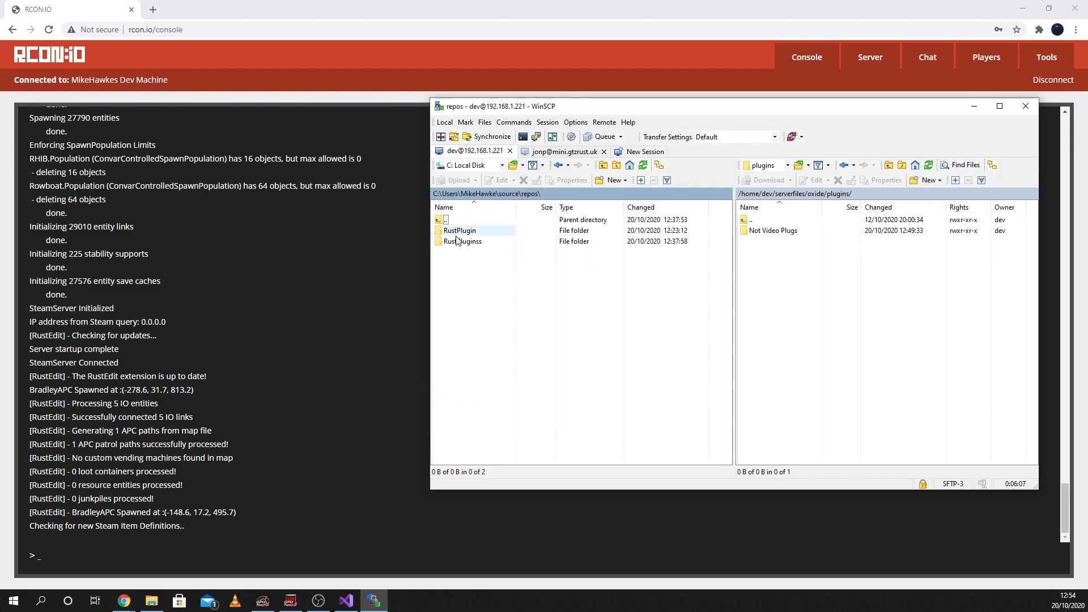
double_click(462, 241)
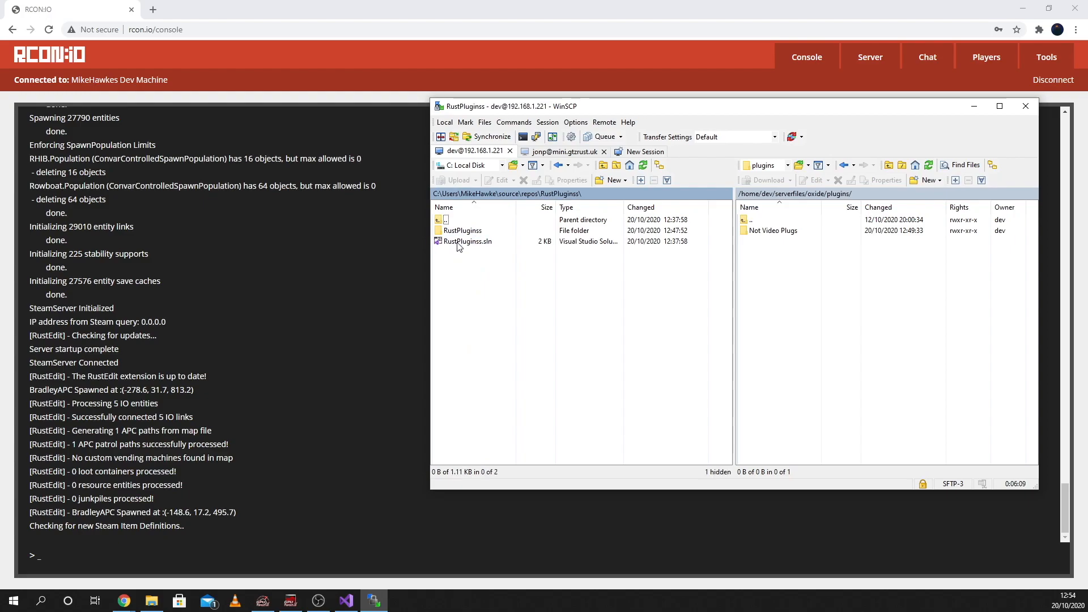
double_click(462, 231)
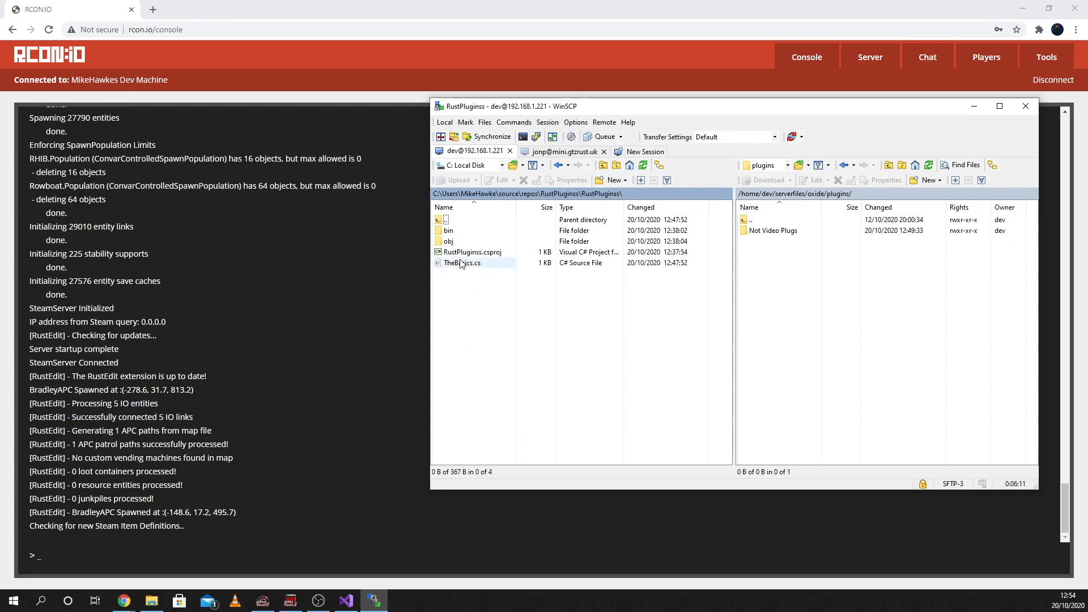
click(461, 263)
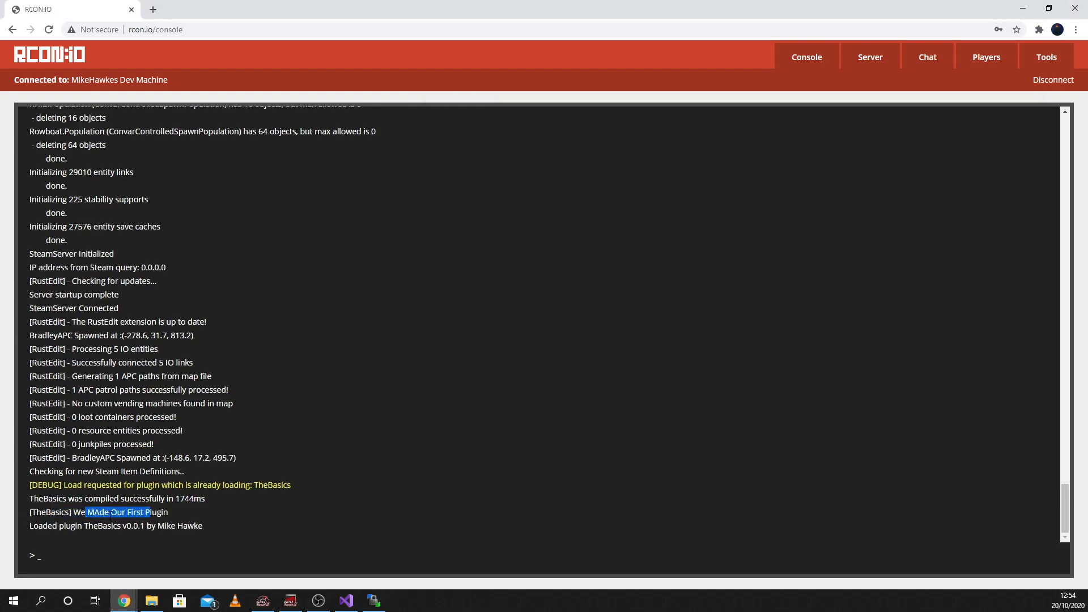
mouse_move(168, 516)
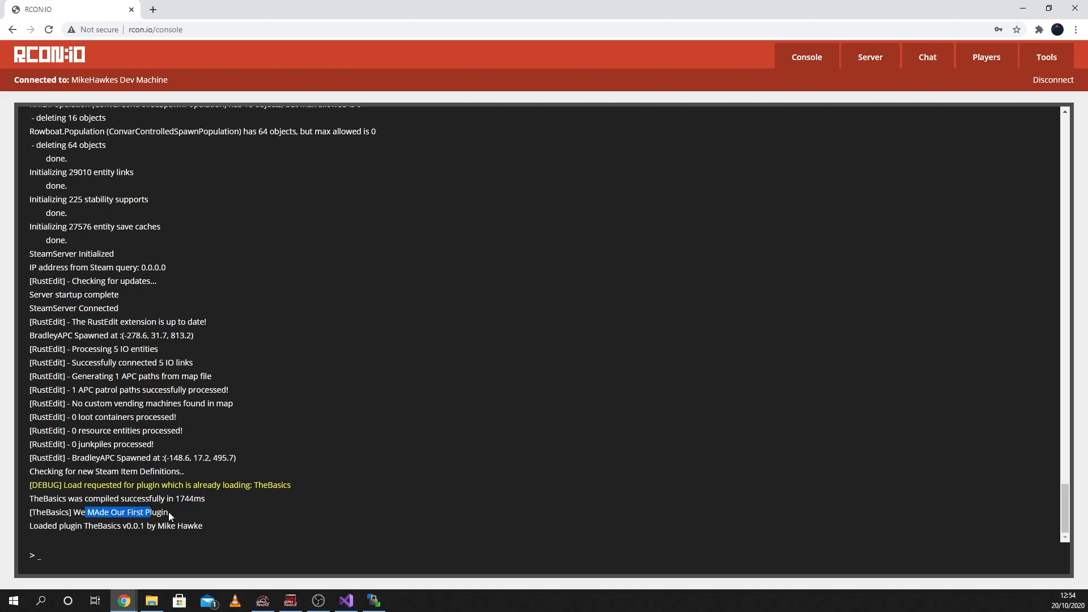
mouse_move(347, 600)
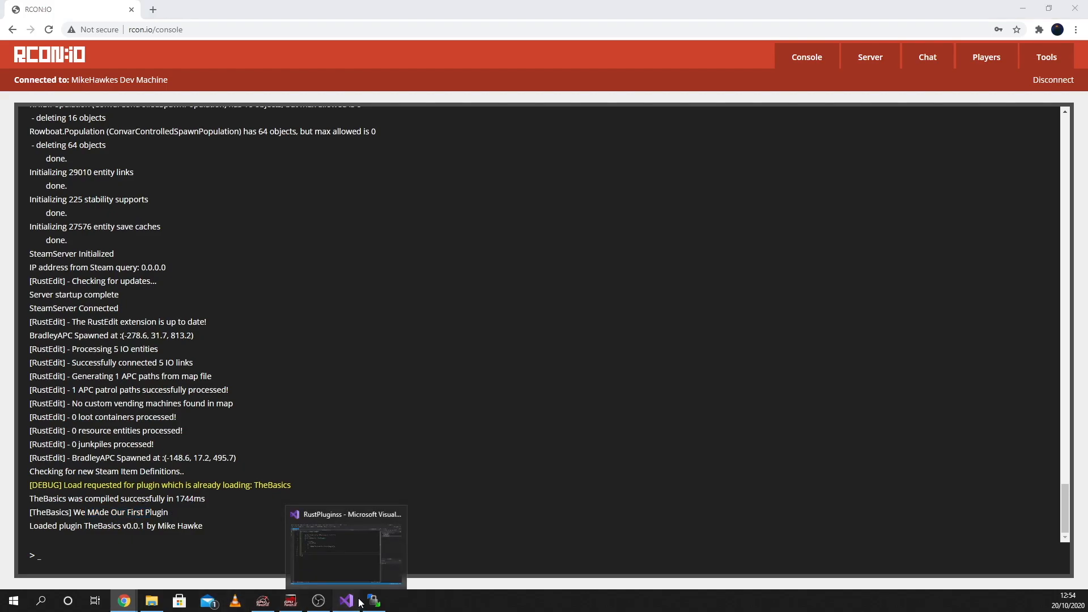
Return to Visual Studio after confirming TheBasics loaded and printed its message in RCON:IO.
click(347, 548)
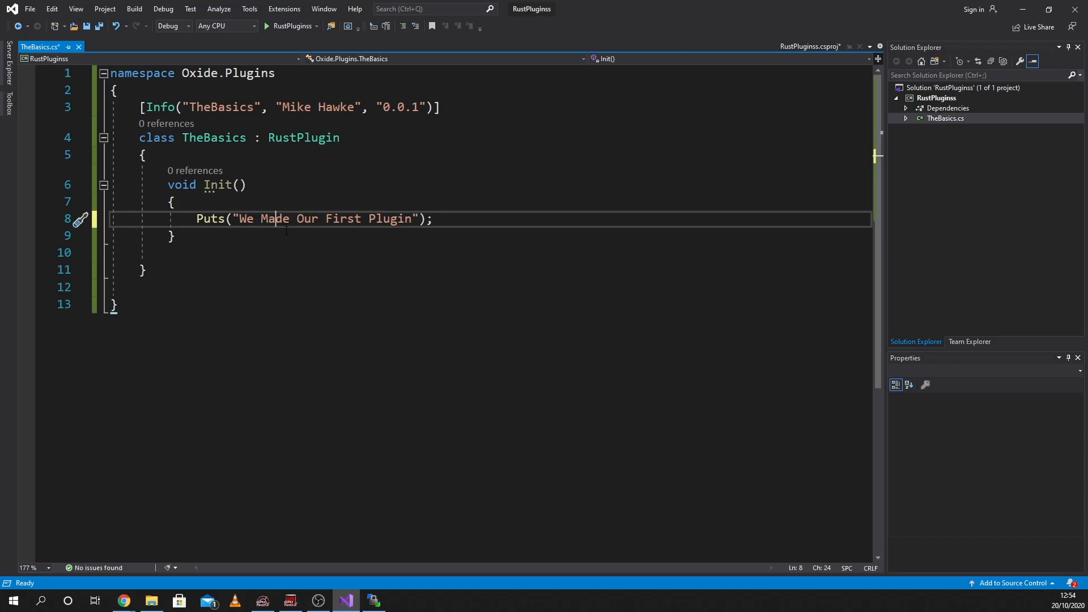
Change the Puts text to 'We Made Our First Plugin', save, and confirm the server reloaded it.
click(123, 600)
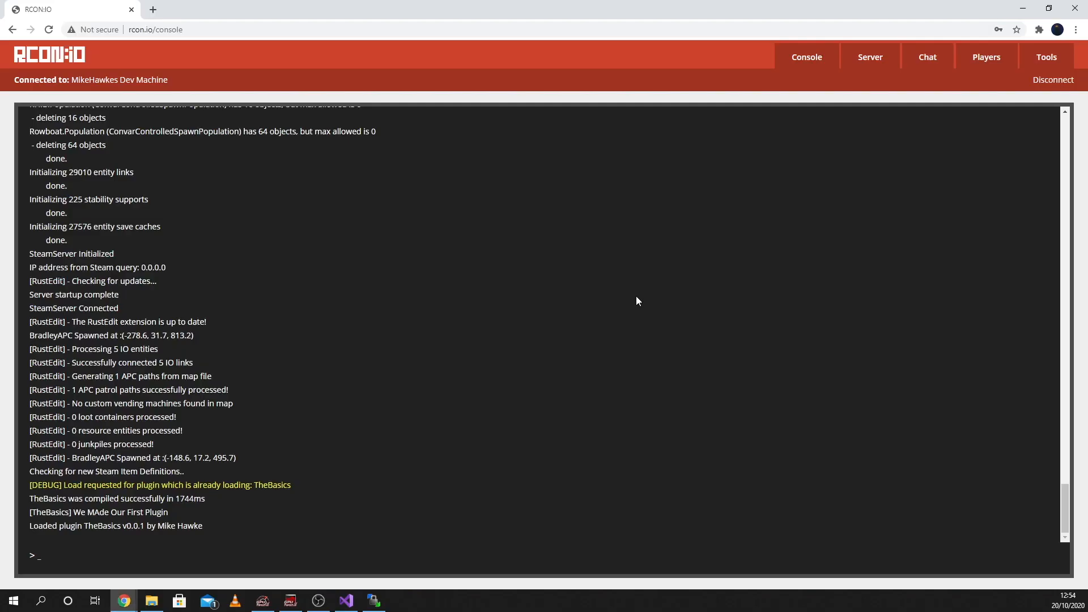
click(374, 600)
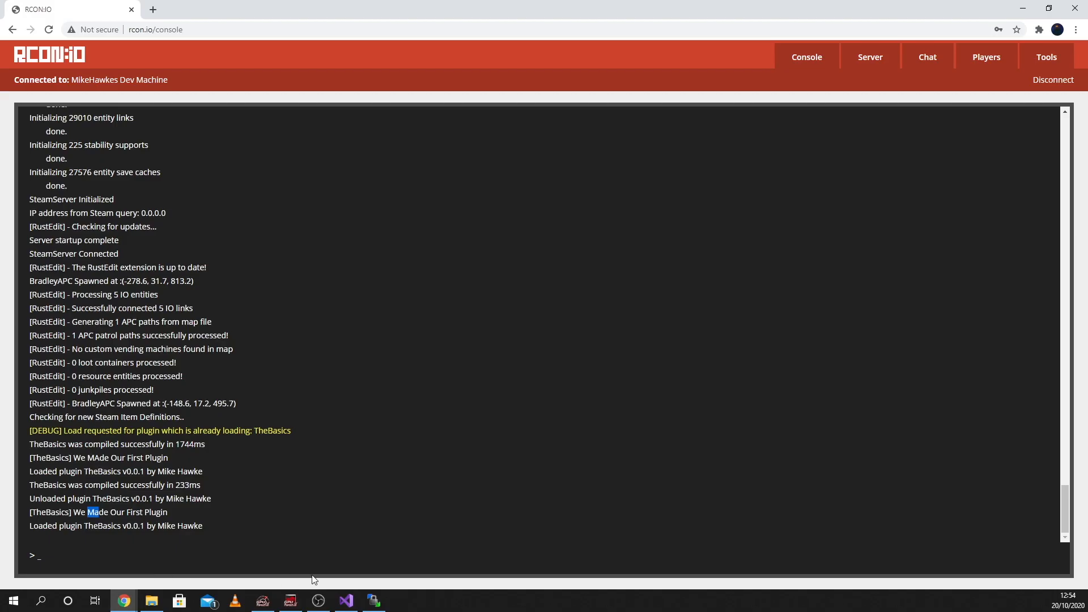
click(346, 600)
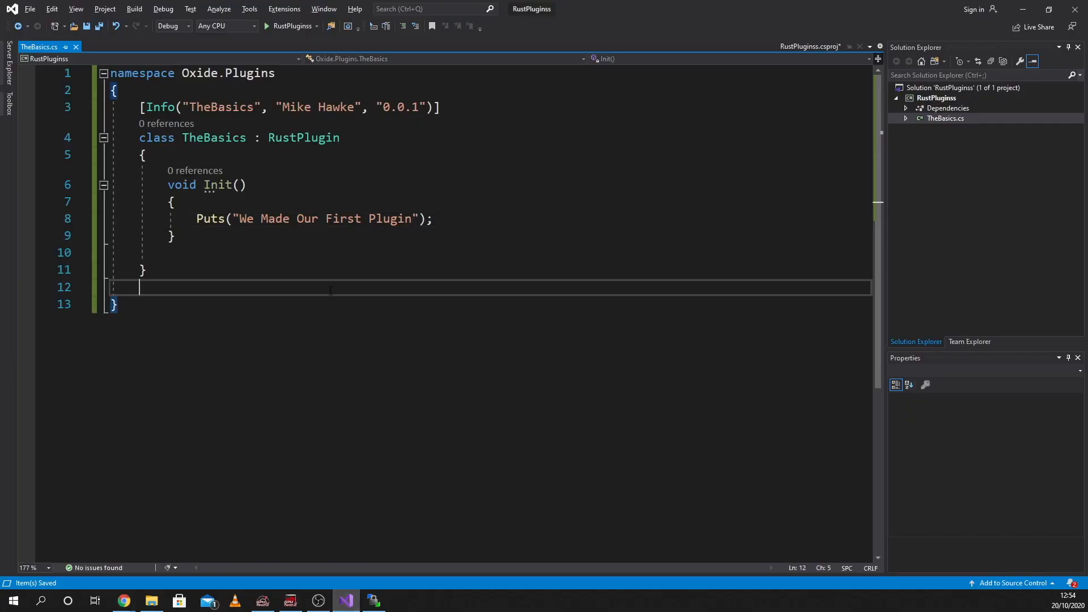
Delete the blank line 12, add a trailing empty line after the last brace, and remove test text.
key(Backspace)
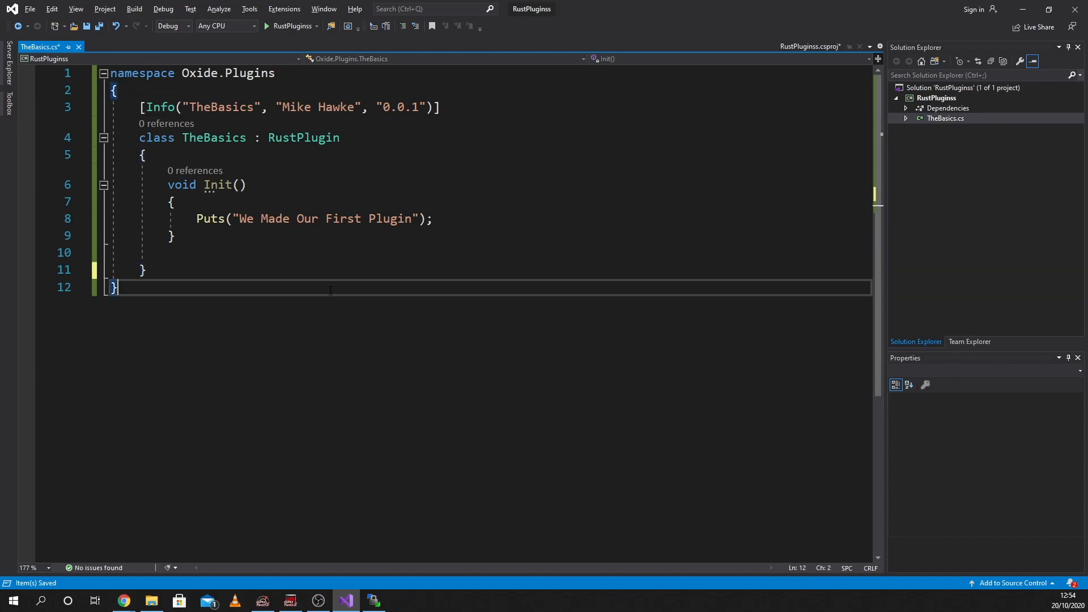
key(Return)
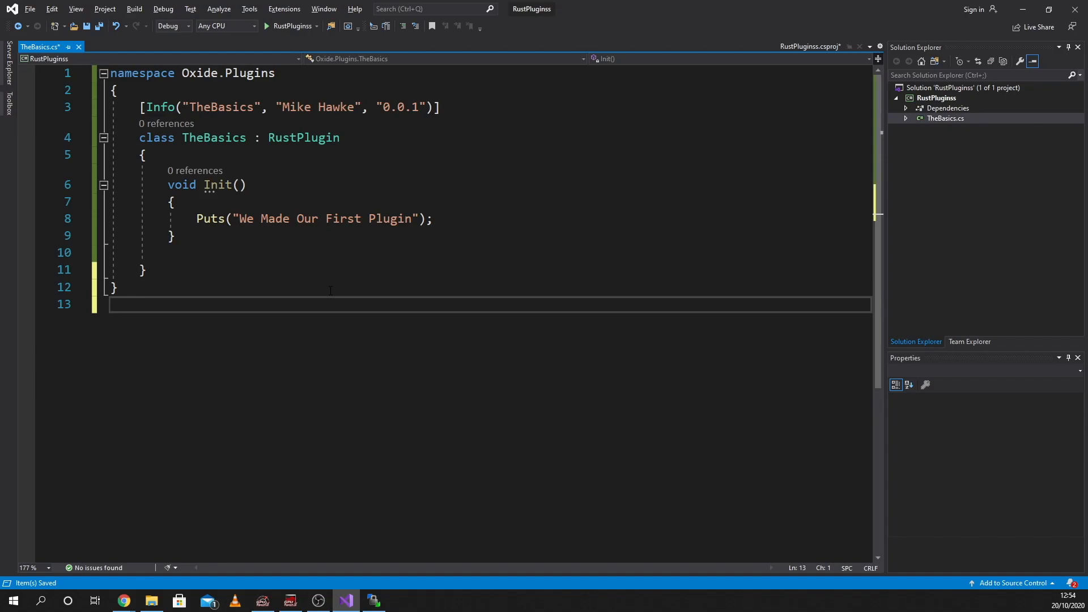
text(TheBasic)
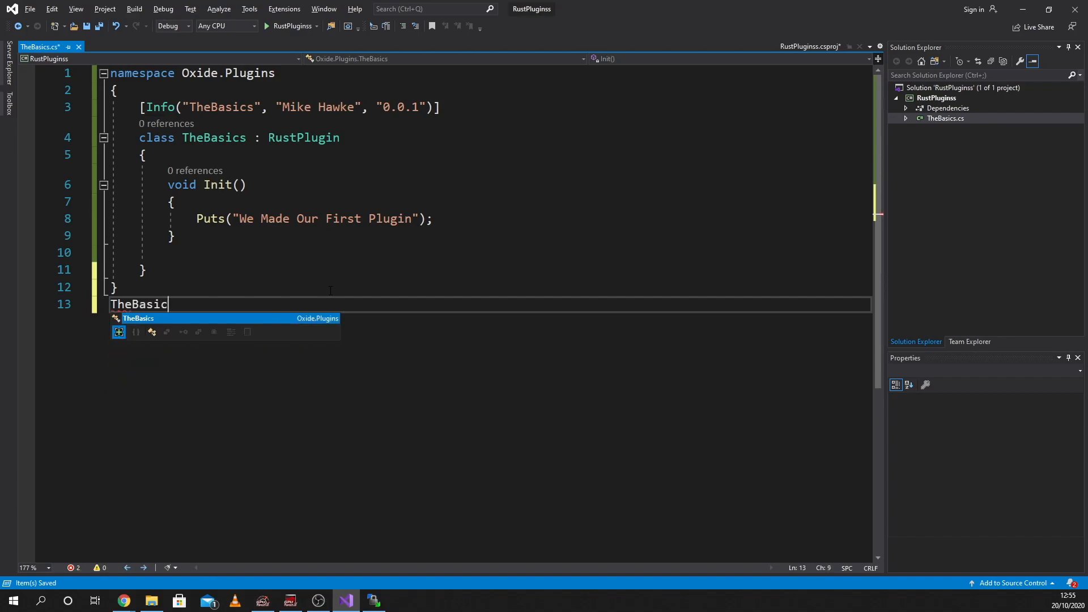
text(WN)
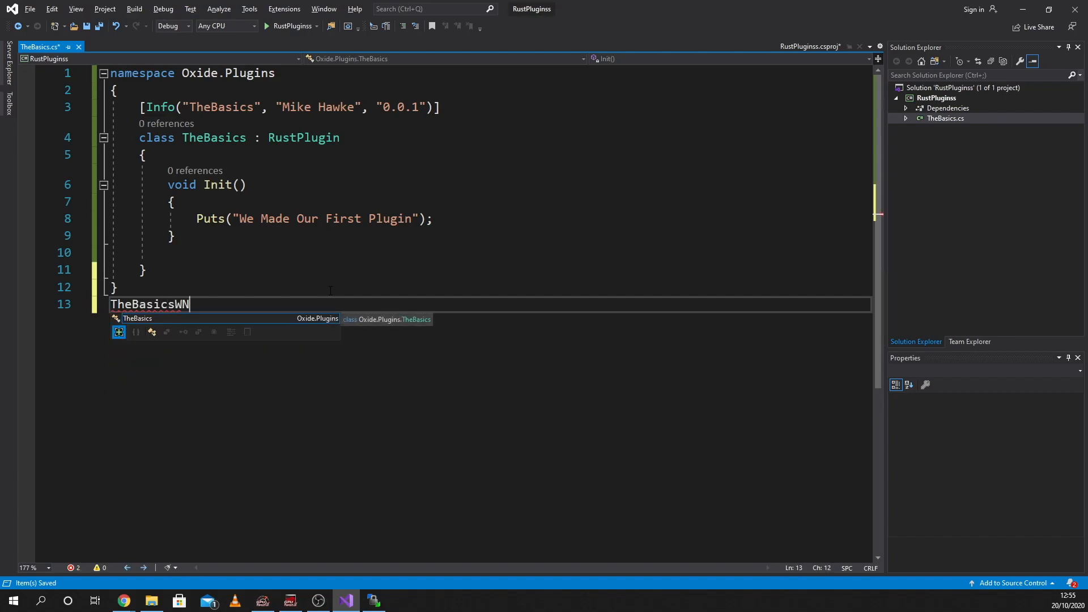
text(otes)
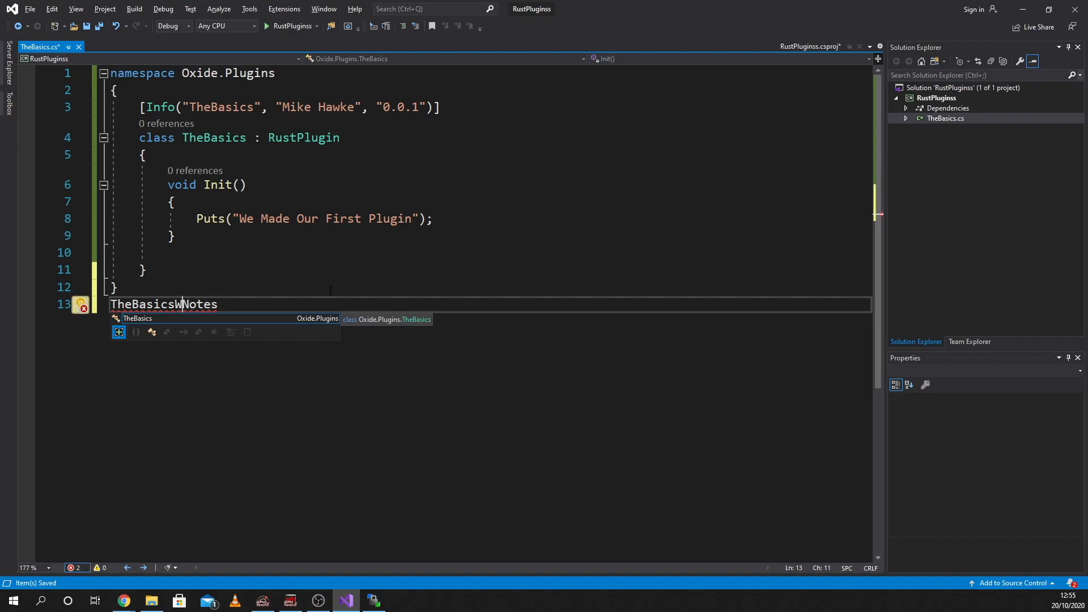
text(O)
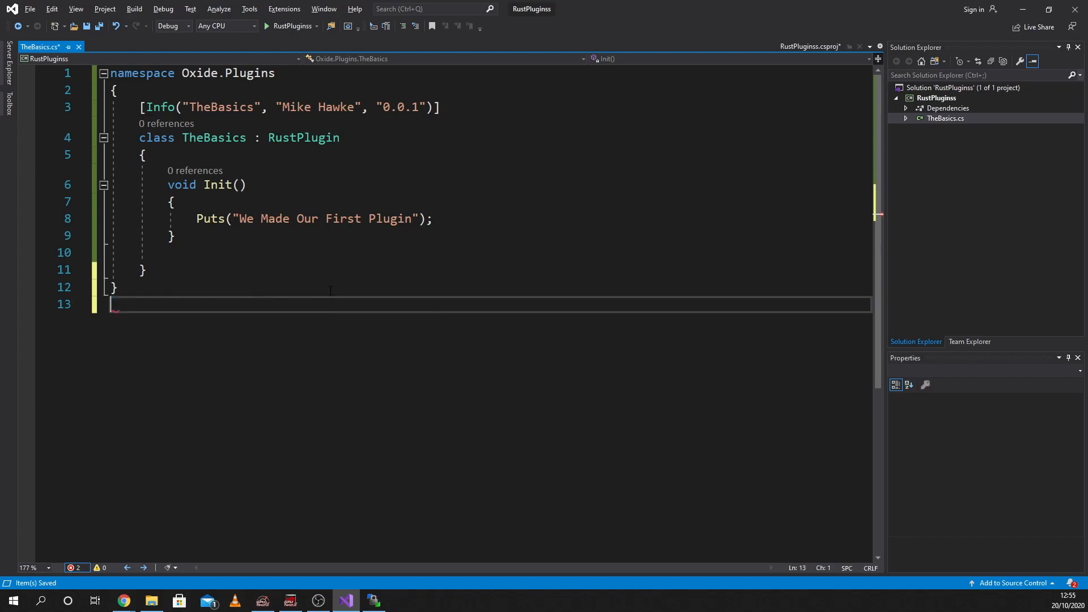
text(//)
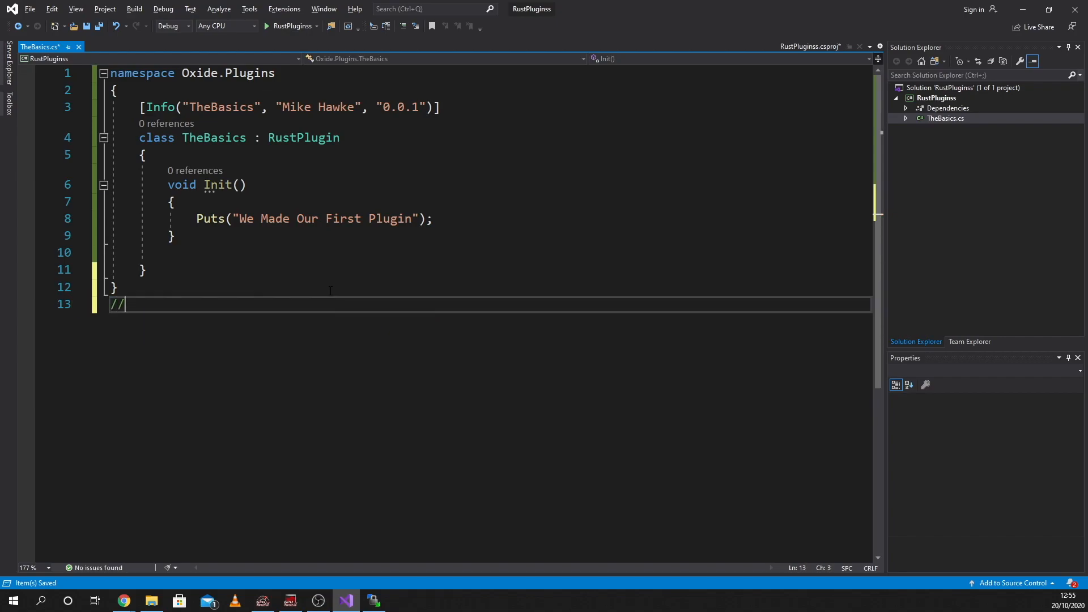
text(khflkjsdhbfljkshdf)
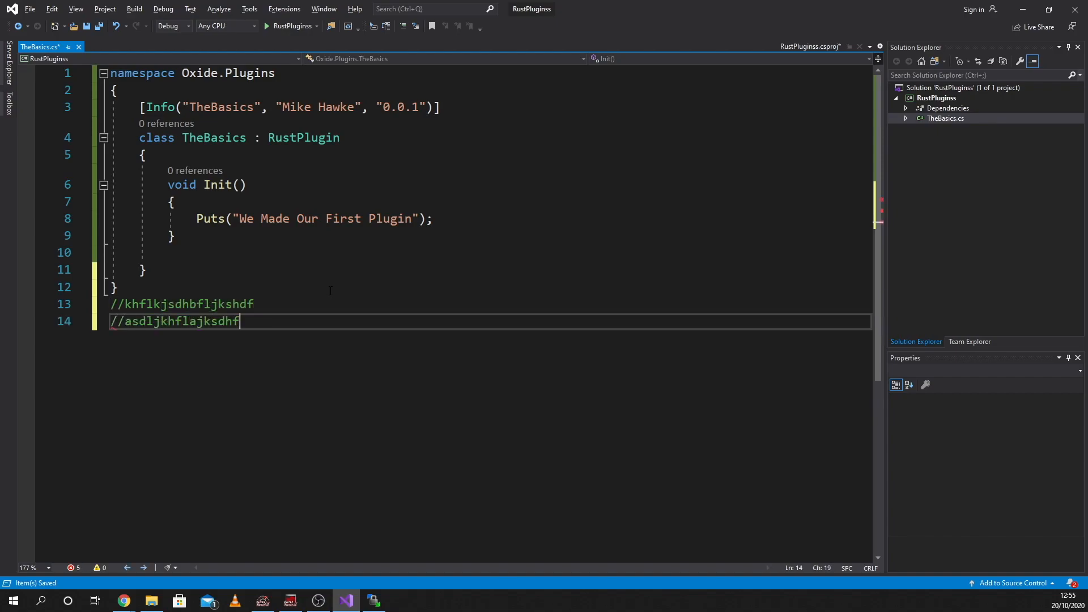
text(//aslkdjfhglkasjdhf)
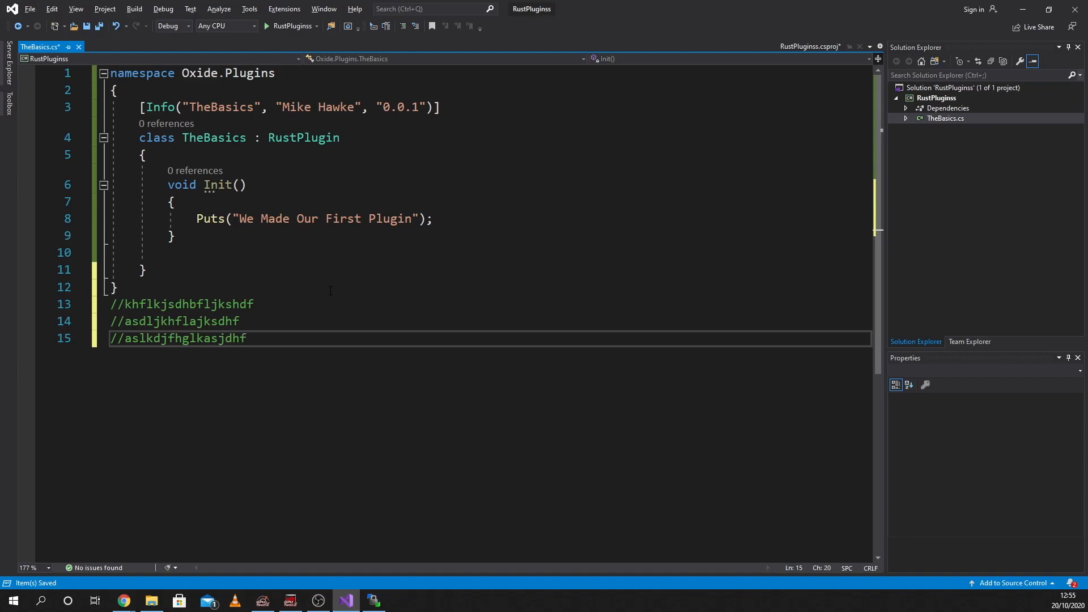
text(//alskdfghjlajksdhf)
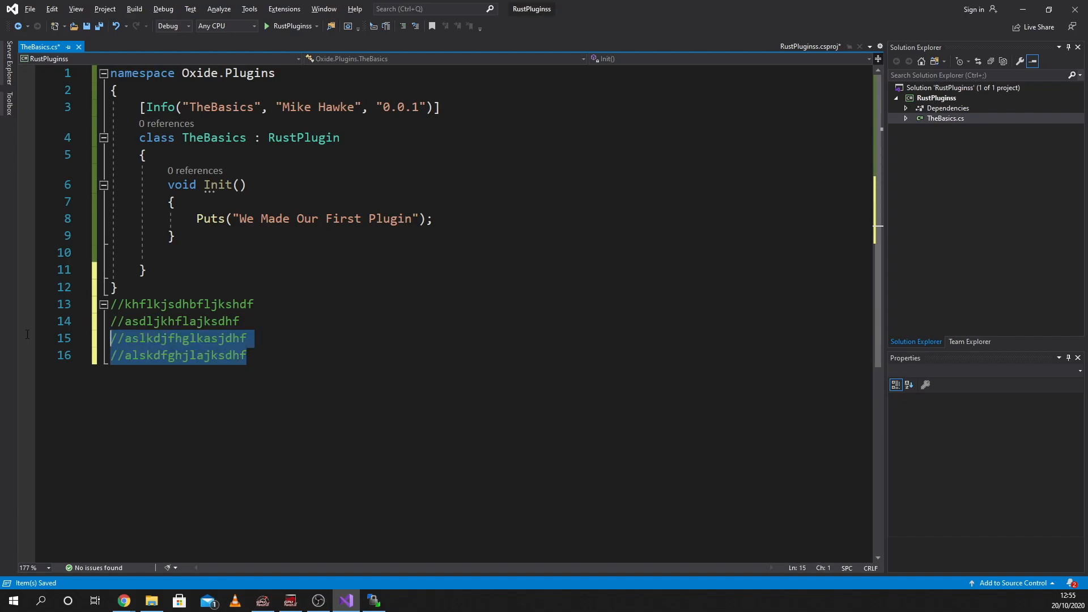
key(Delete)
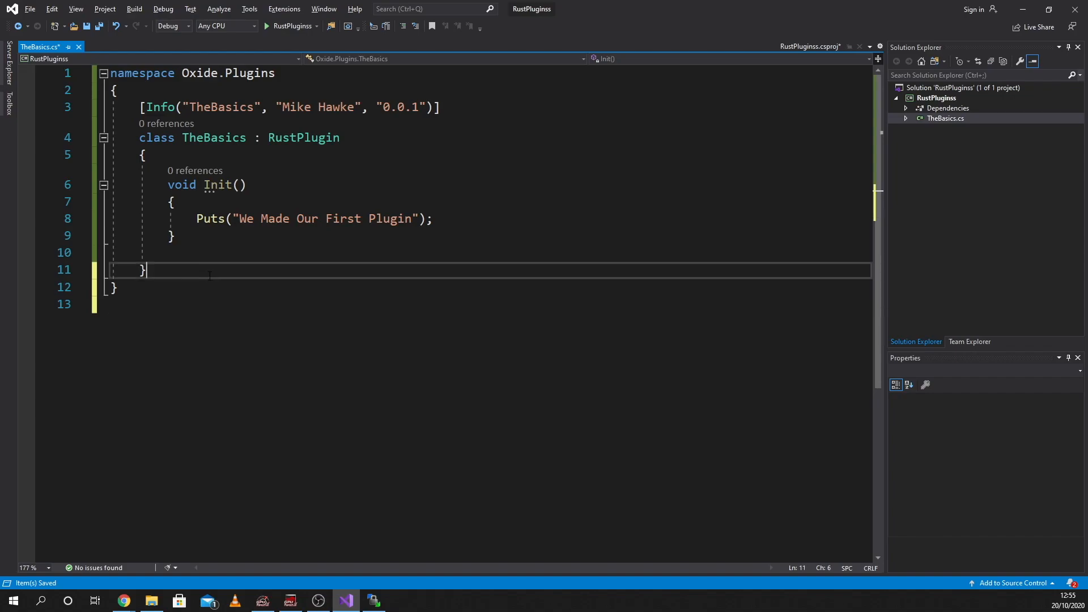
Type and remove a trial // comment after the class brace, then save TheBasics.cs.
text(//)
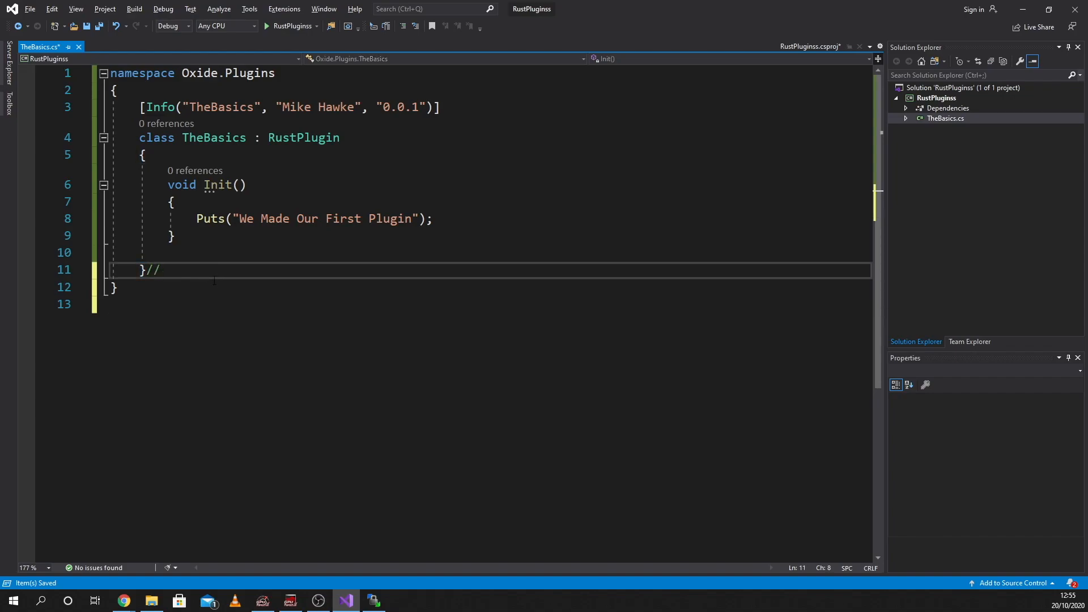
text(lzxfgldjkhfg)
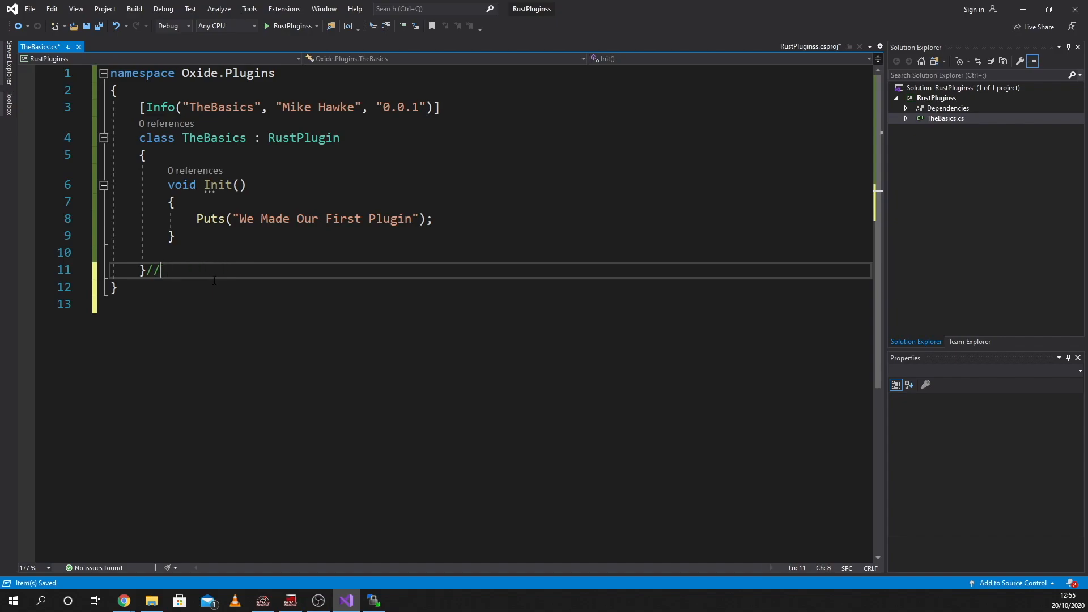
key(BackSpace)
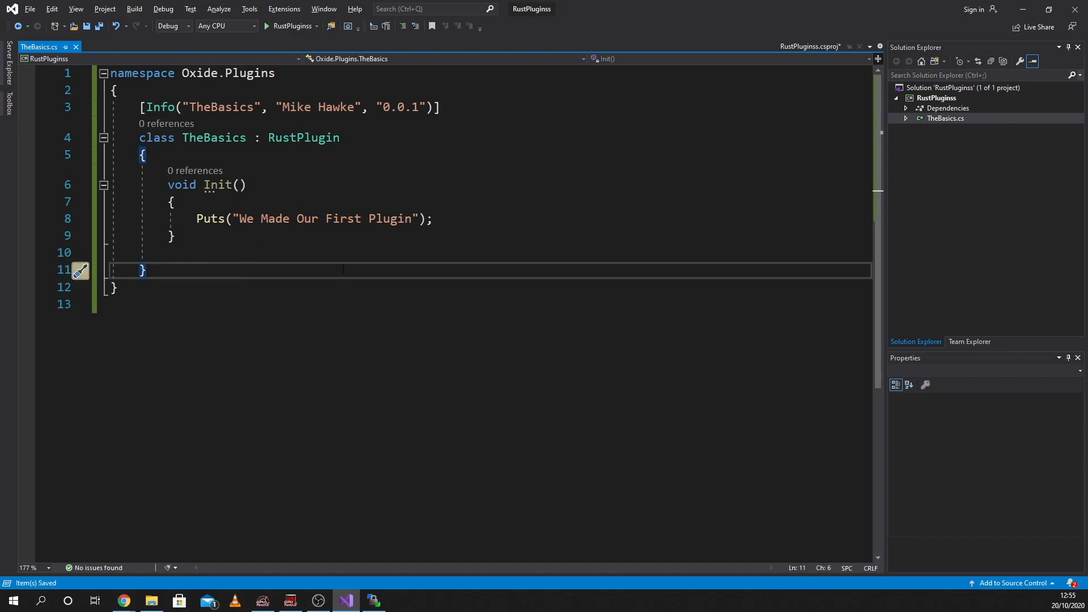